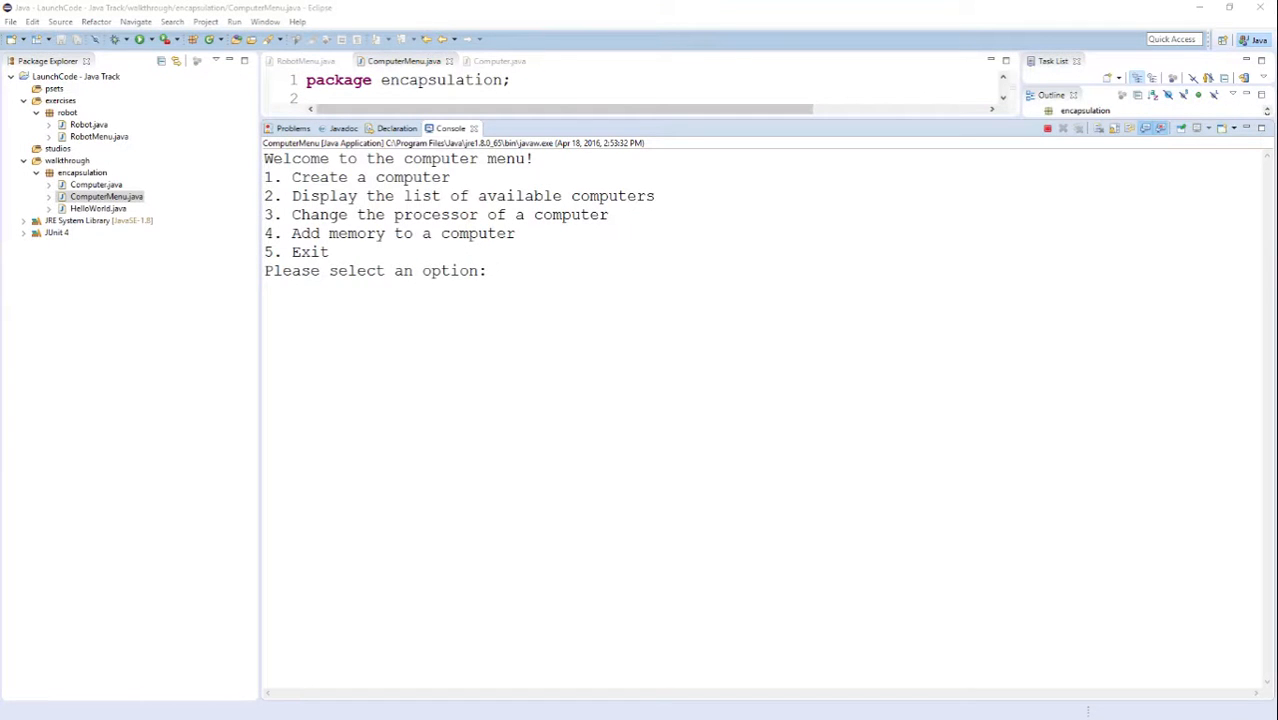
mouse_move(595, 412)
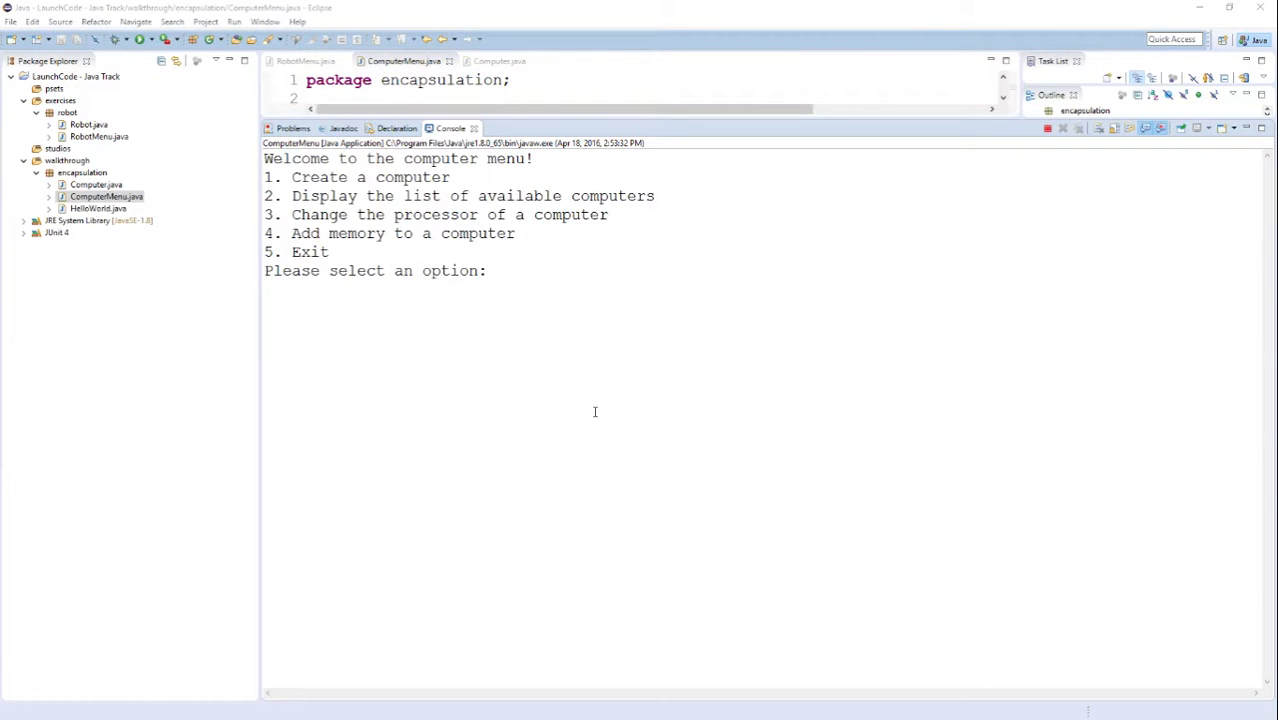
mouse_move(577, 423)
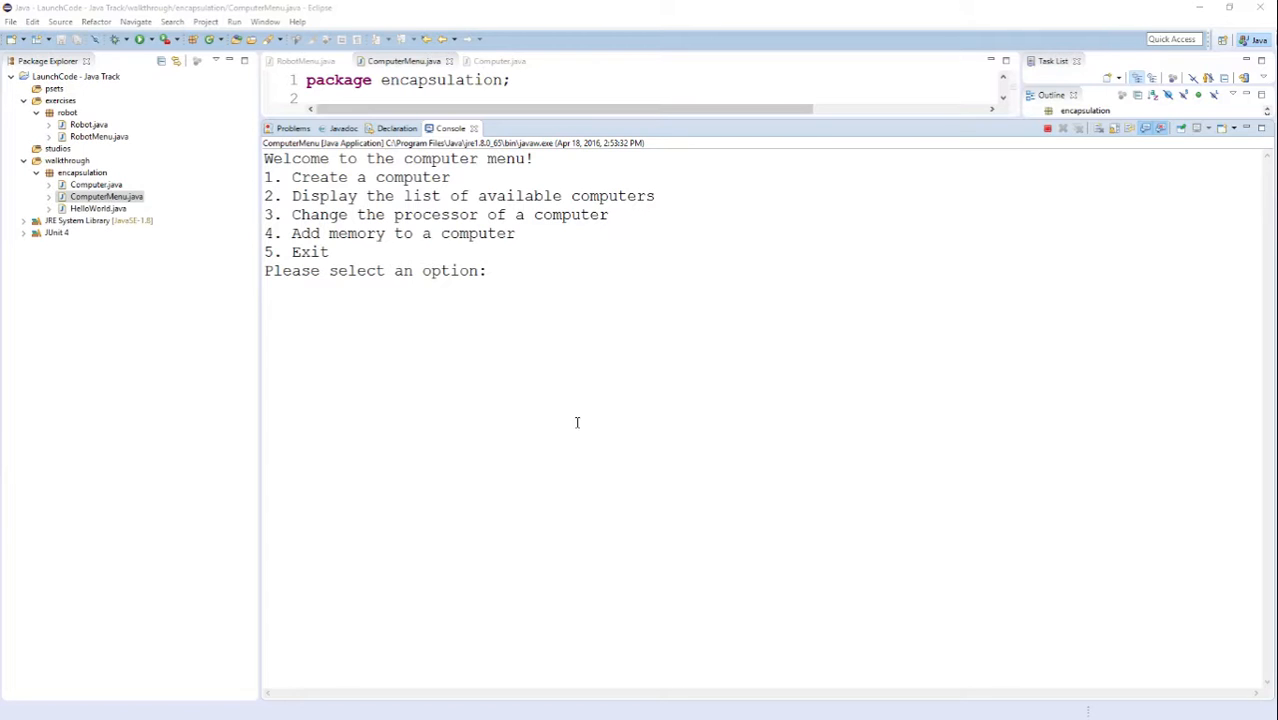
mouse_move(525, 419)
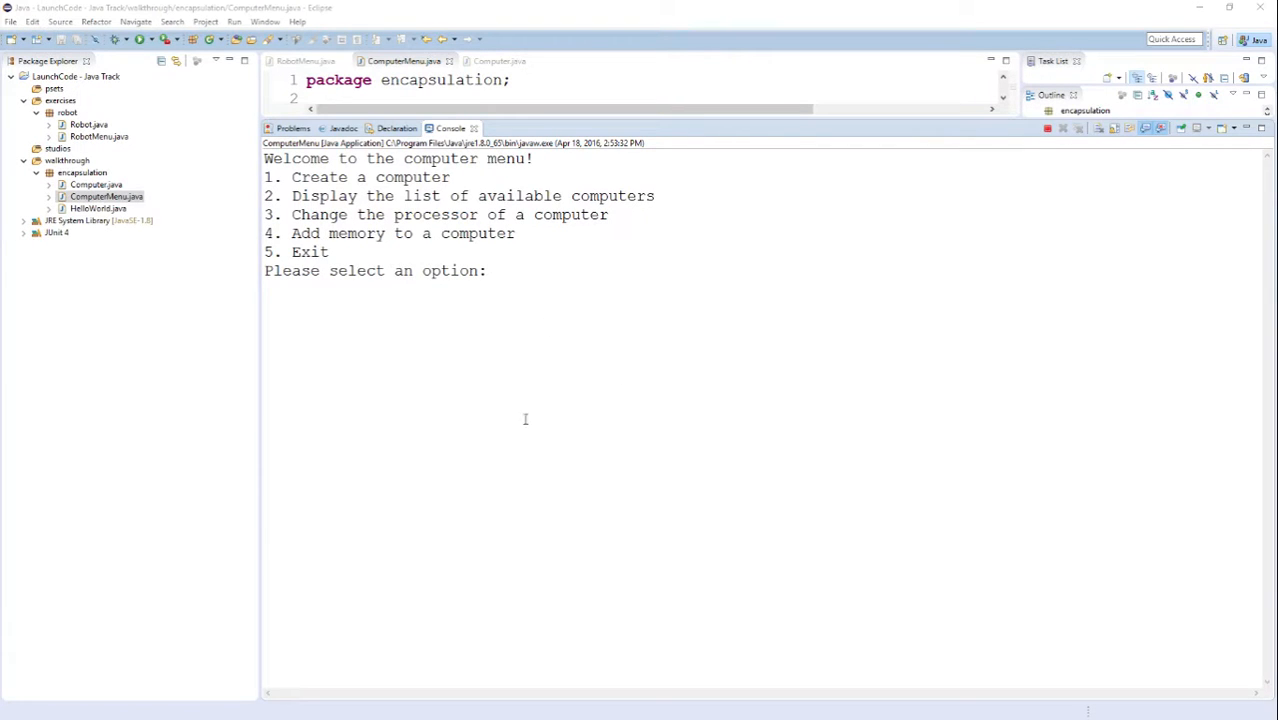
mouse_move(496, 423)
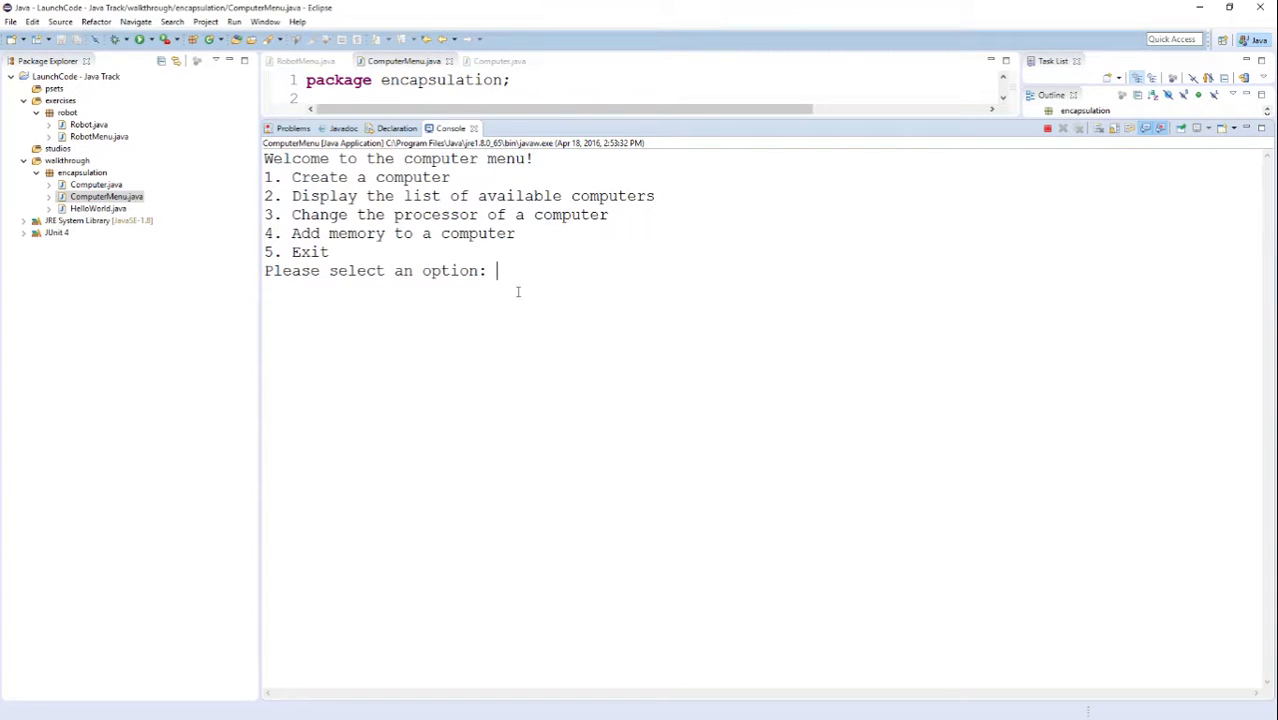
mouse_move(719, 369)
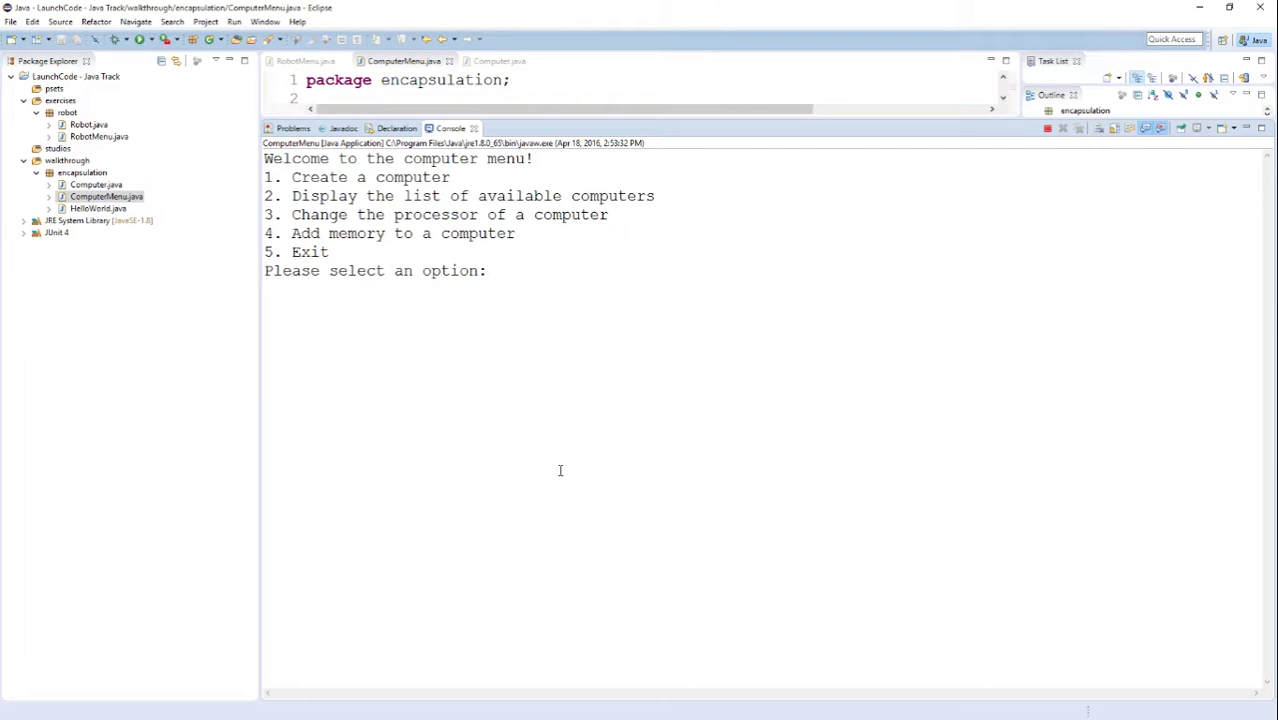
Step: Create a Lenovo computer with 4 GB memory, speed 1000 and size 15 via option 1
type("1")
type("4")
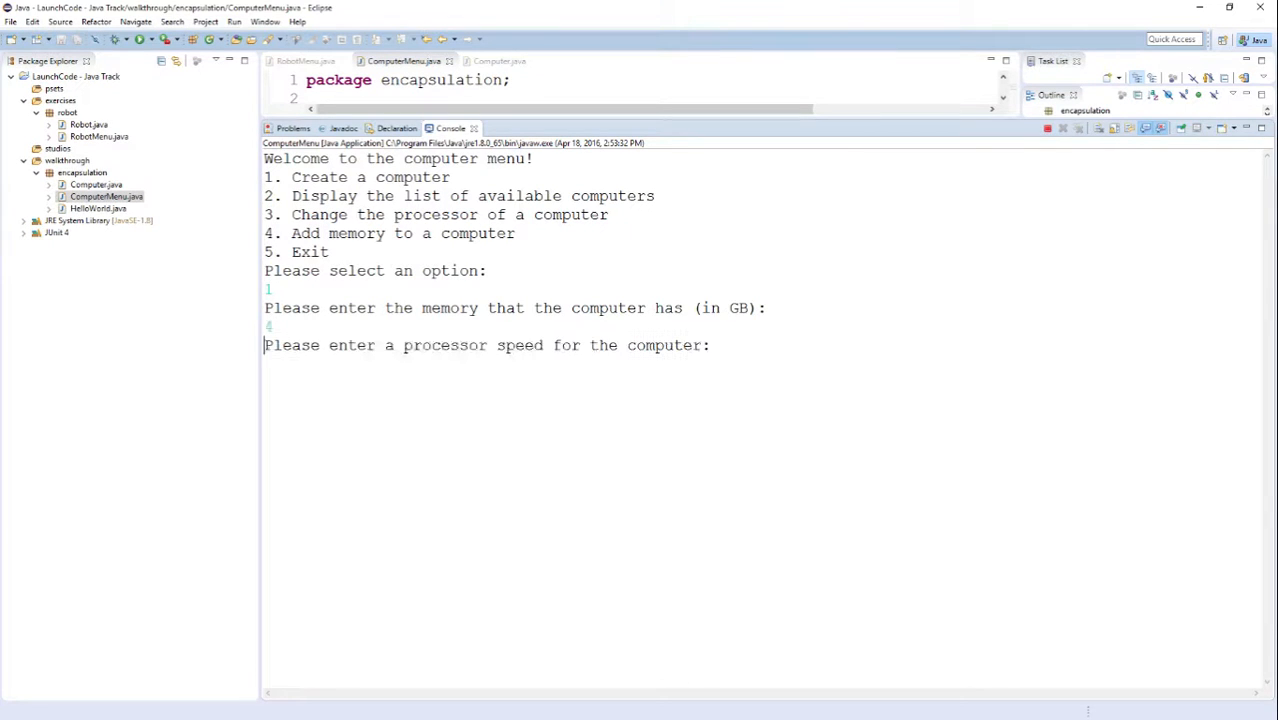
type("1000")
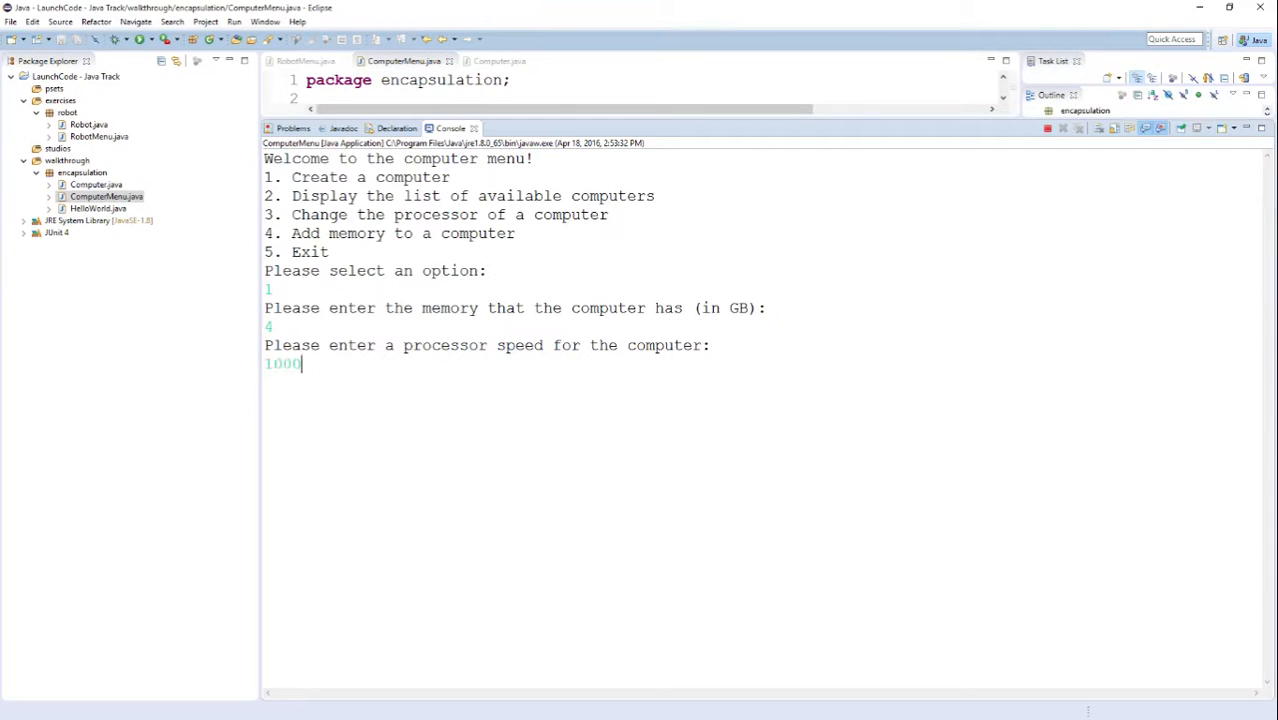
type("15")
type("Len")
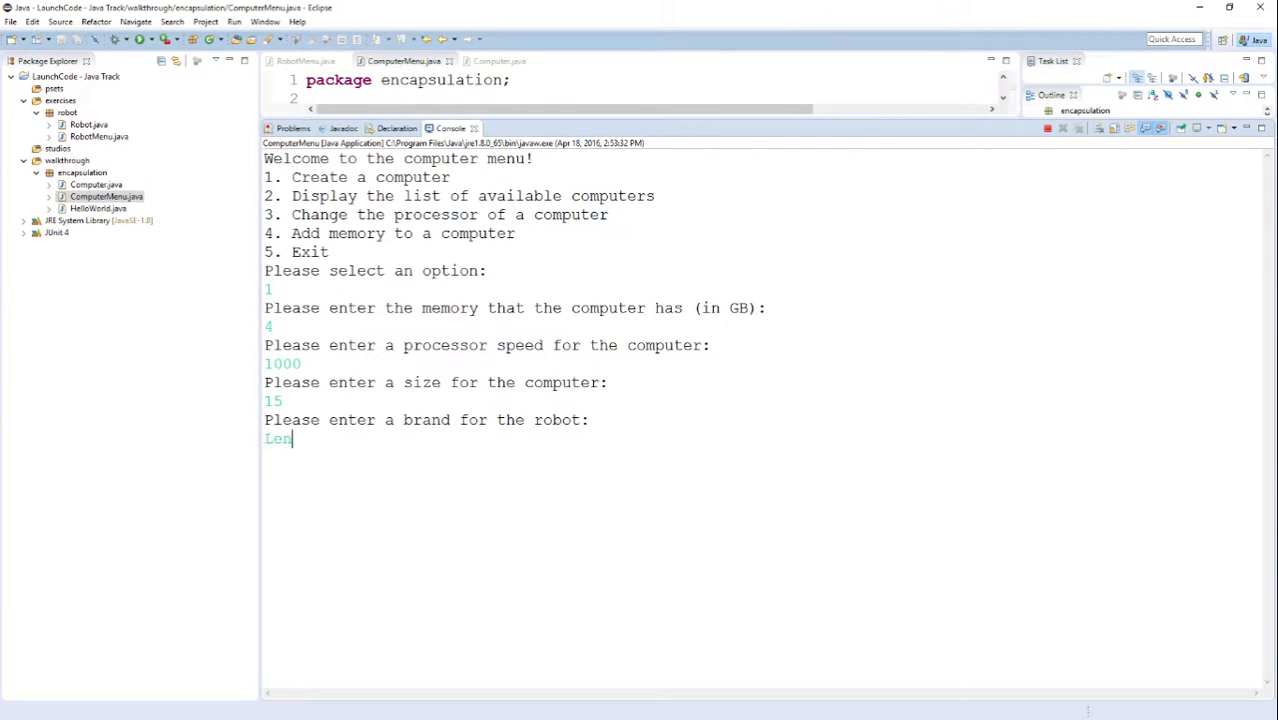
key("Enter")
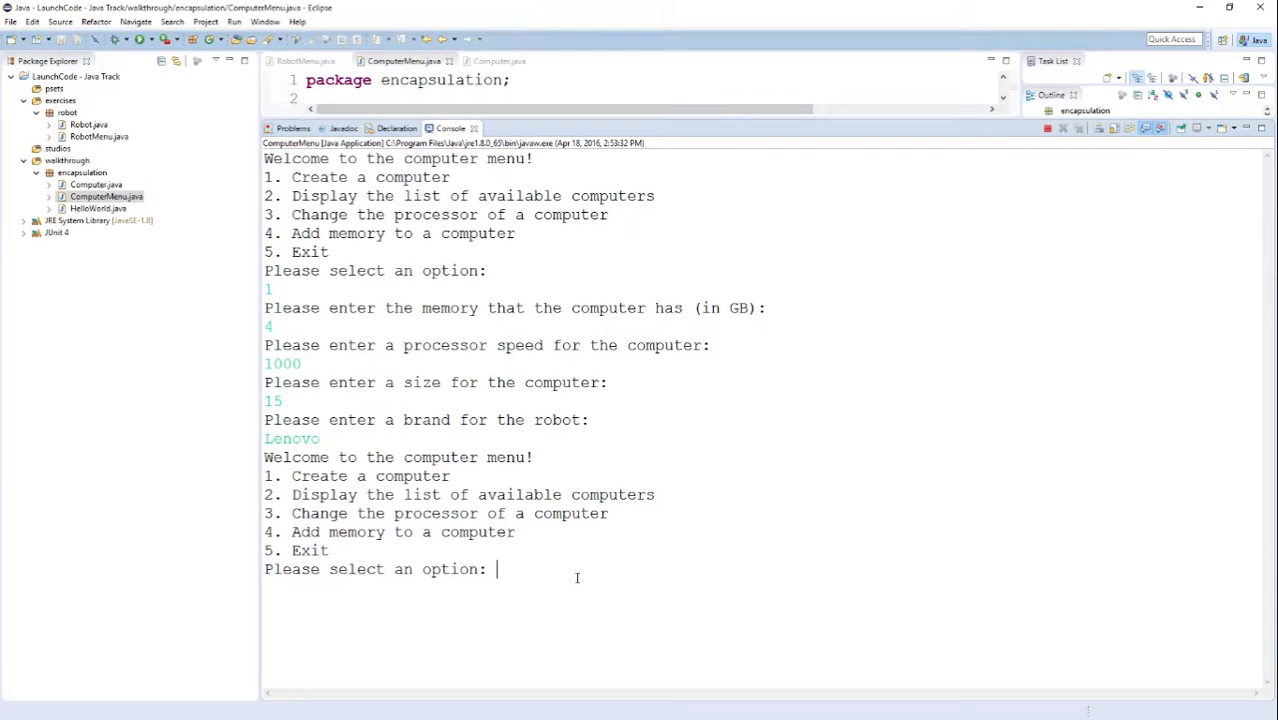
Step: Choose option 2 to list the computers and highlight the printed listing
type("2")
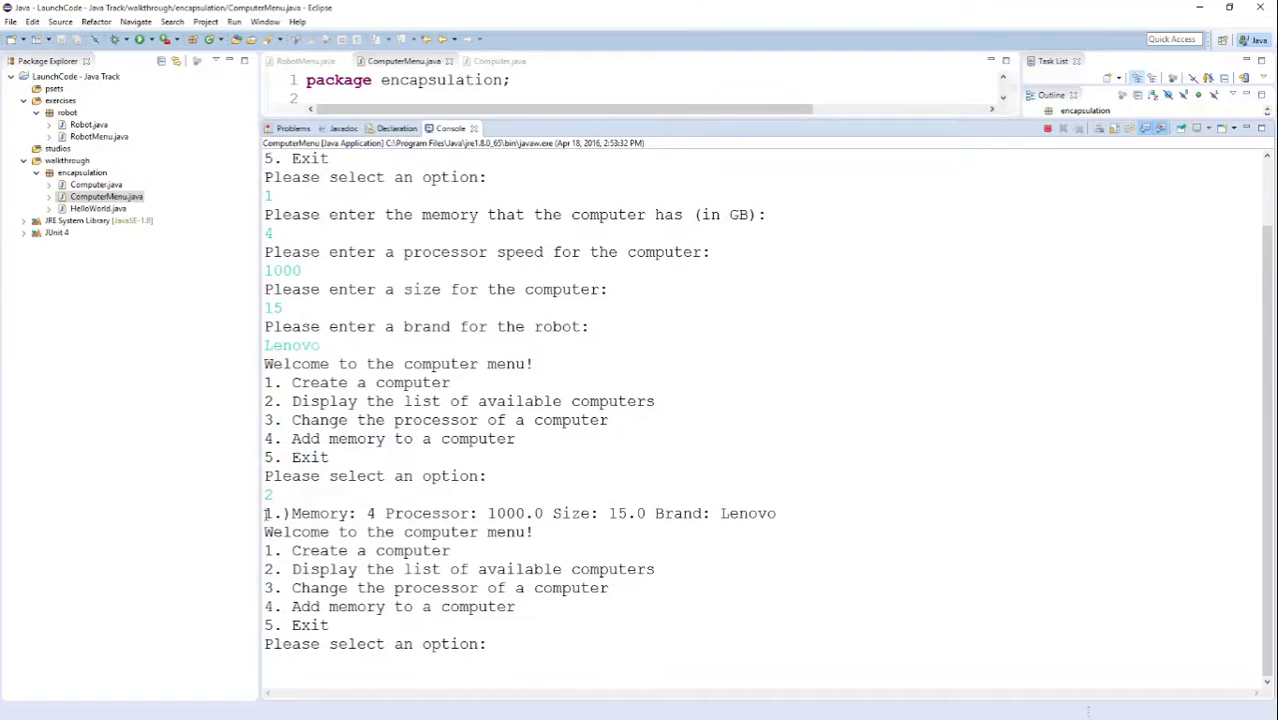
left_click_drag(264, 513, 789, 513)
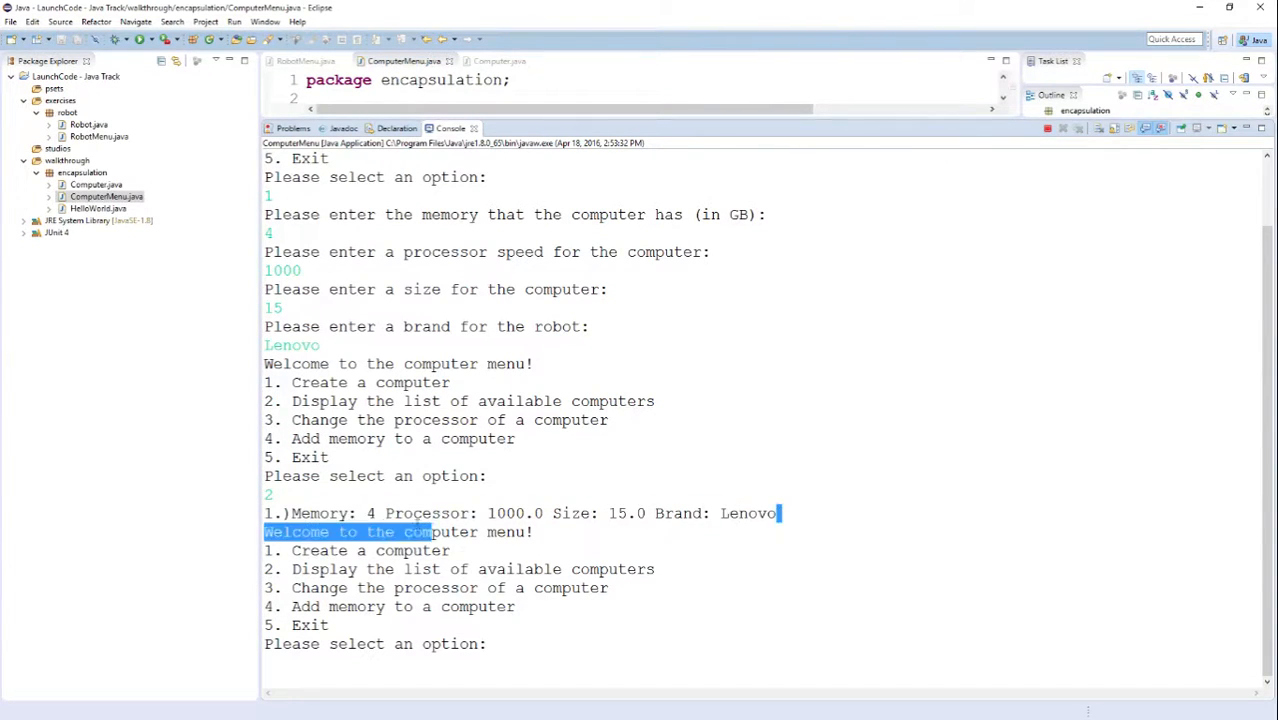
left_click(592, 547)
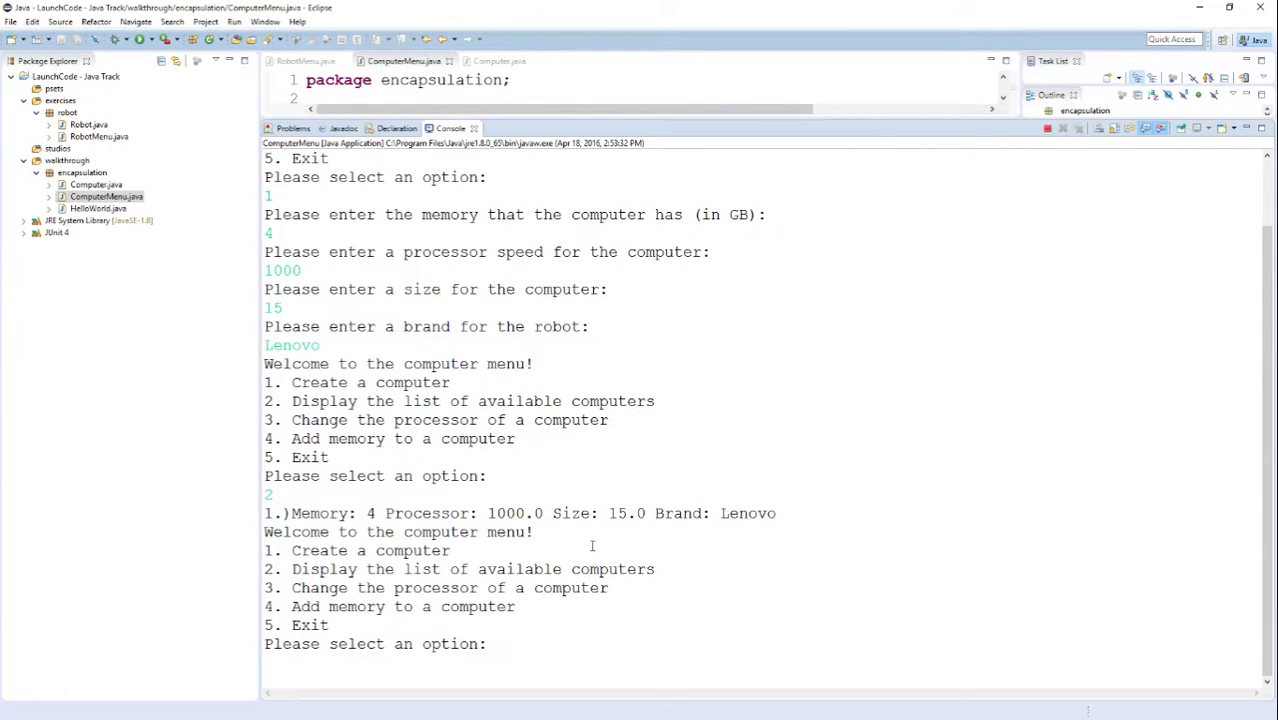
mouse_move(352, 550)
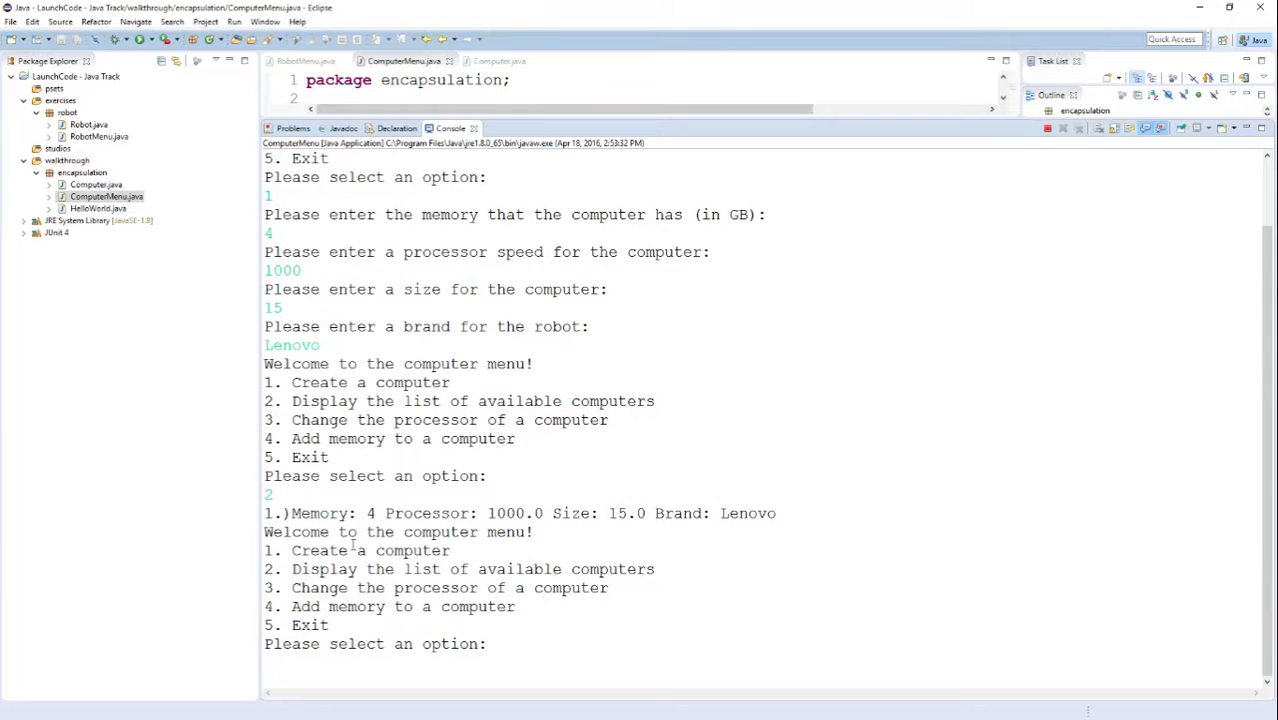
mouse_move(669, 555)
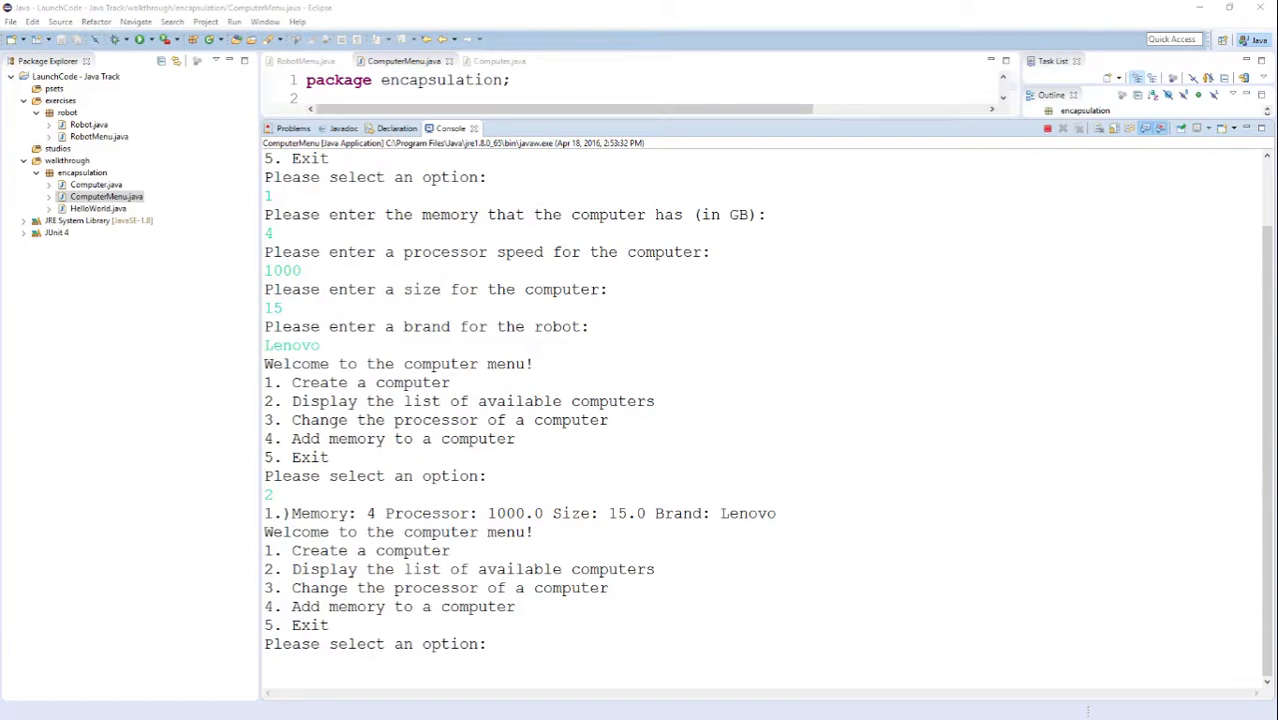
mouse_move(727, 288)
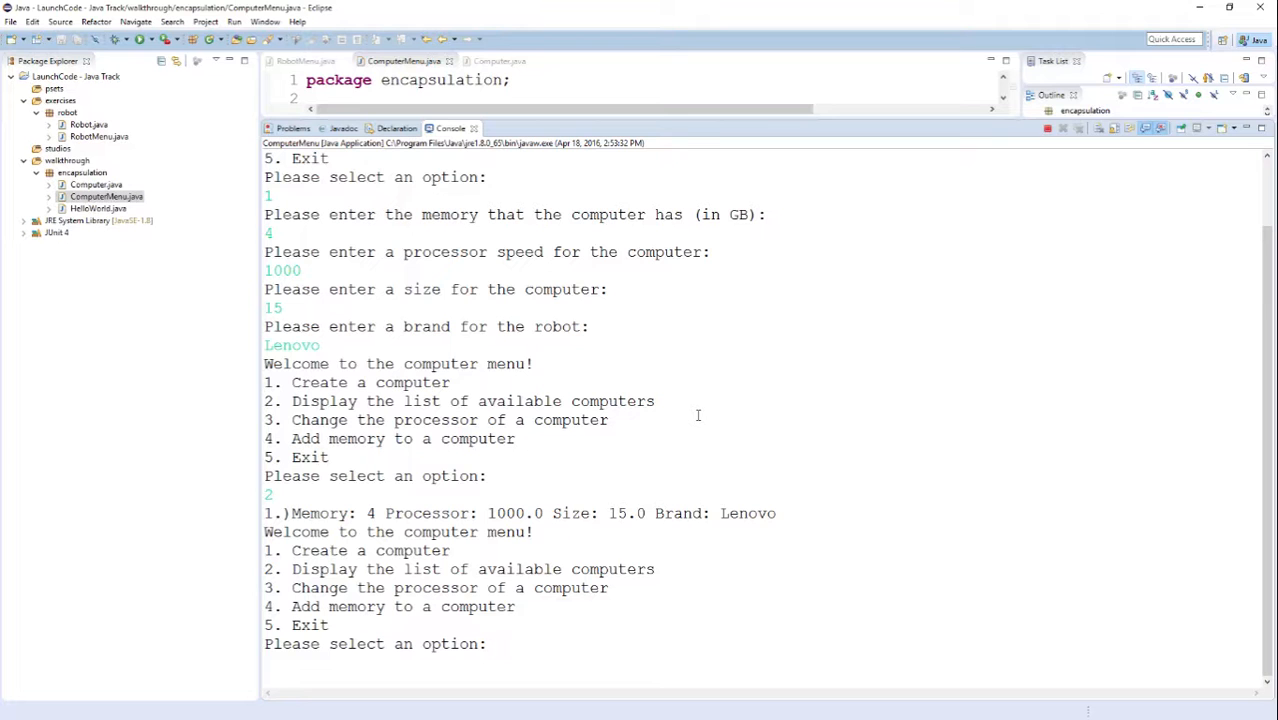
Step: Enter invalid choices 6 and 9, then choose 5 to exit the program
type("6")
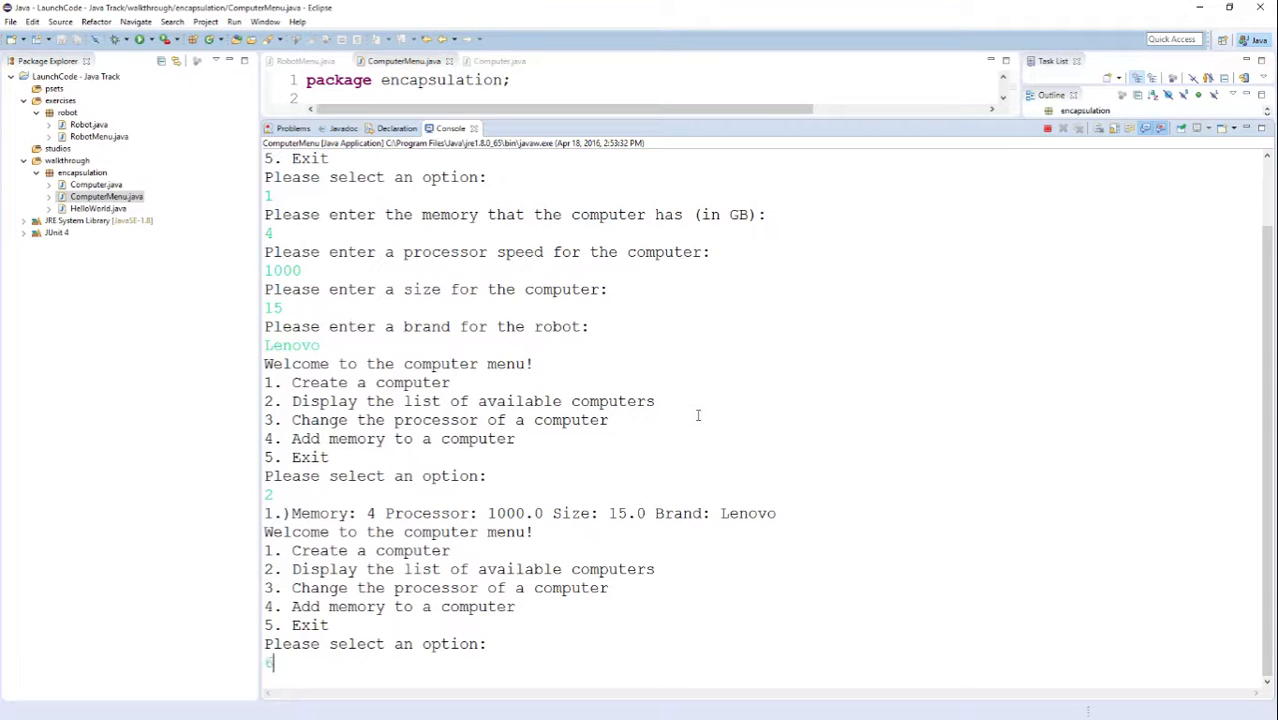
key("Enter")
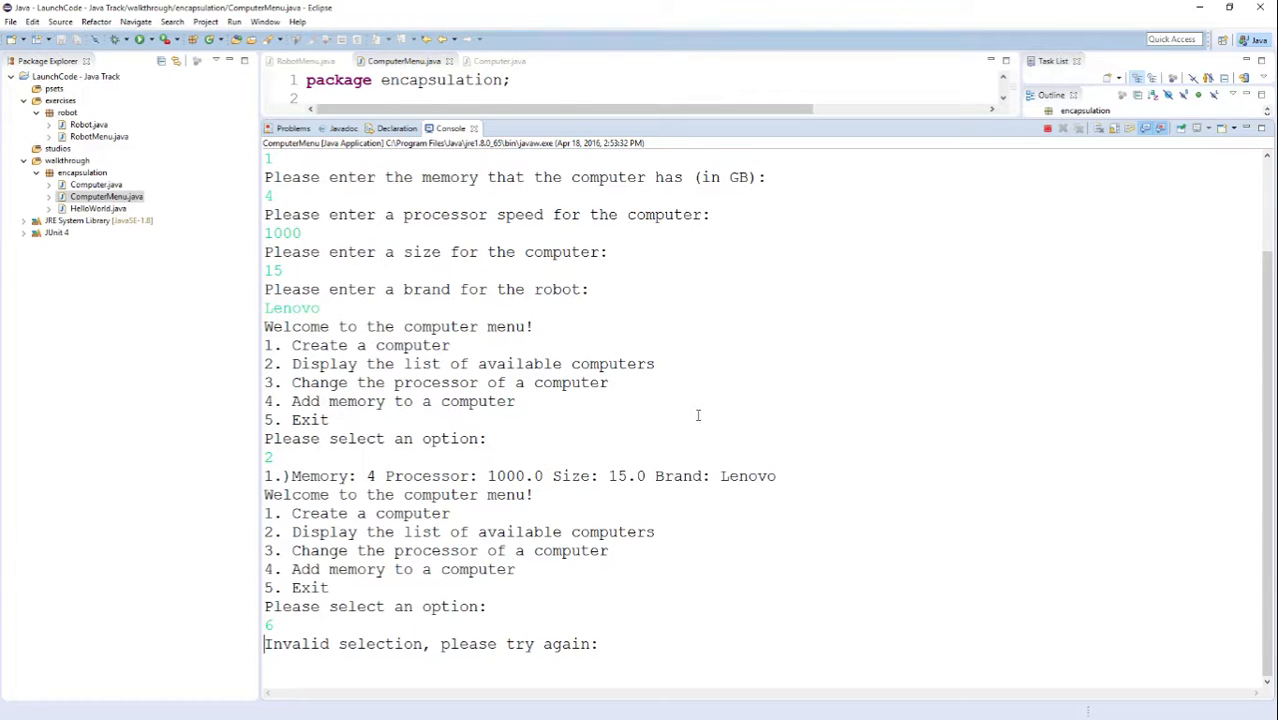
type("9")
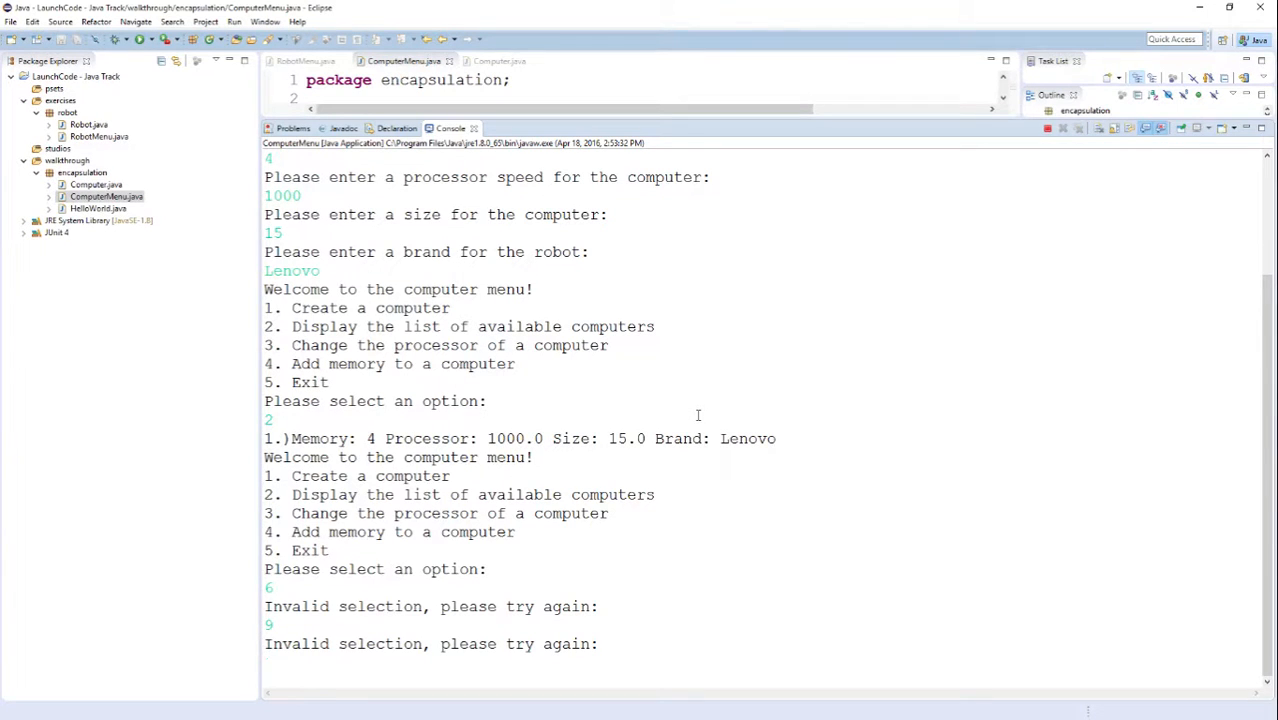
type("5")
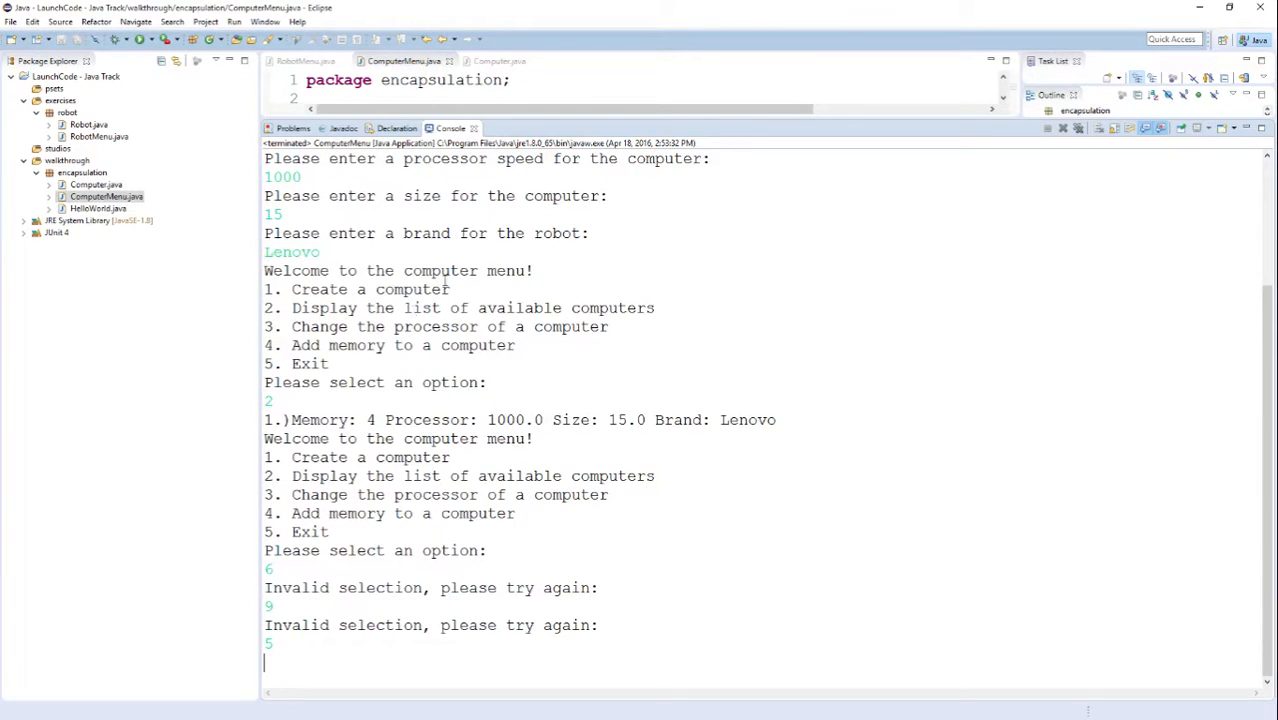
mouse_move(485, 270)
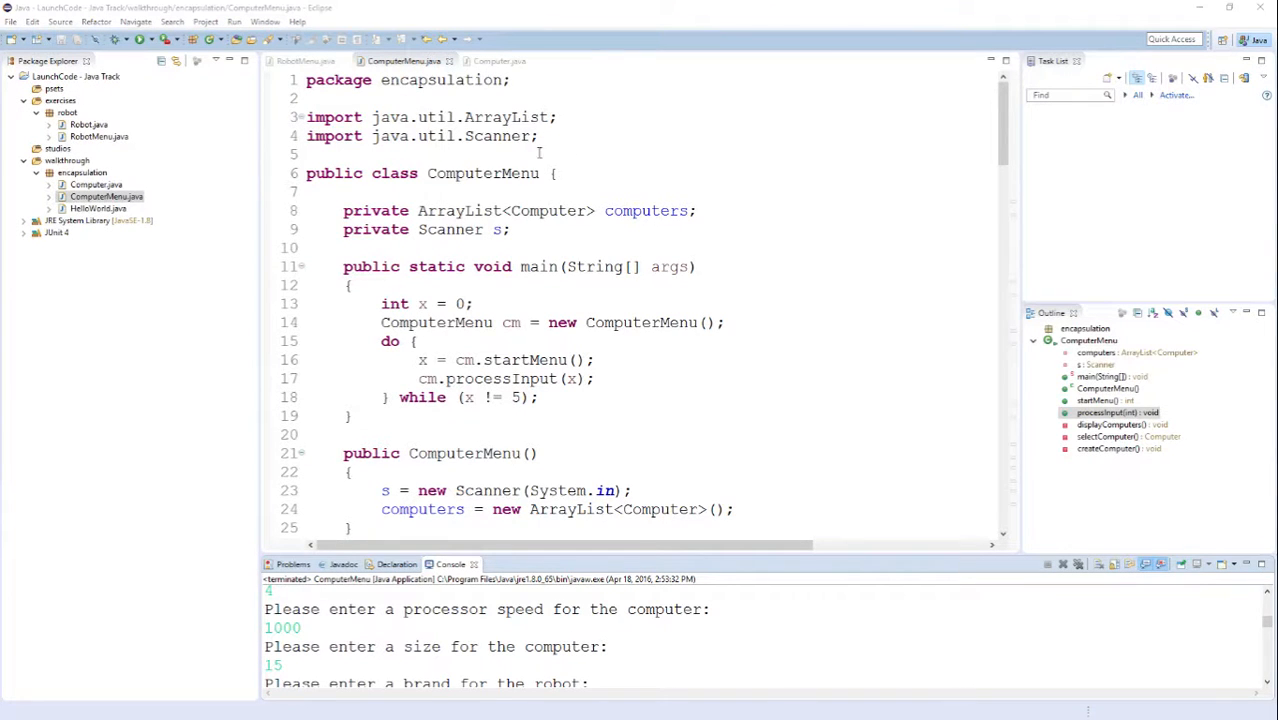
left_click_drag(340, 117, 540, 136)
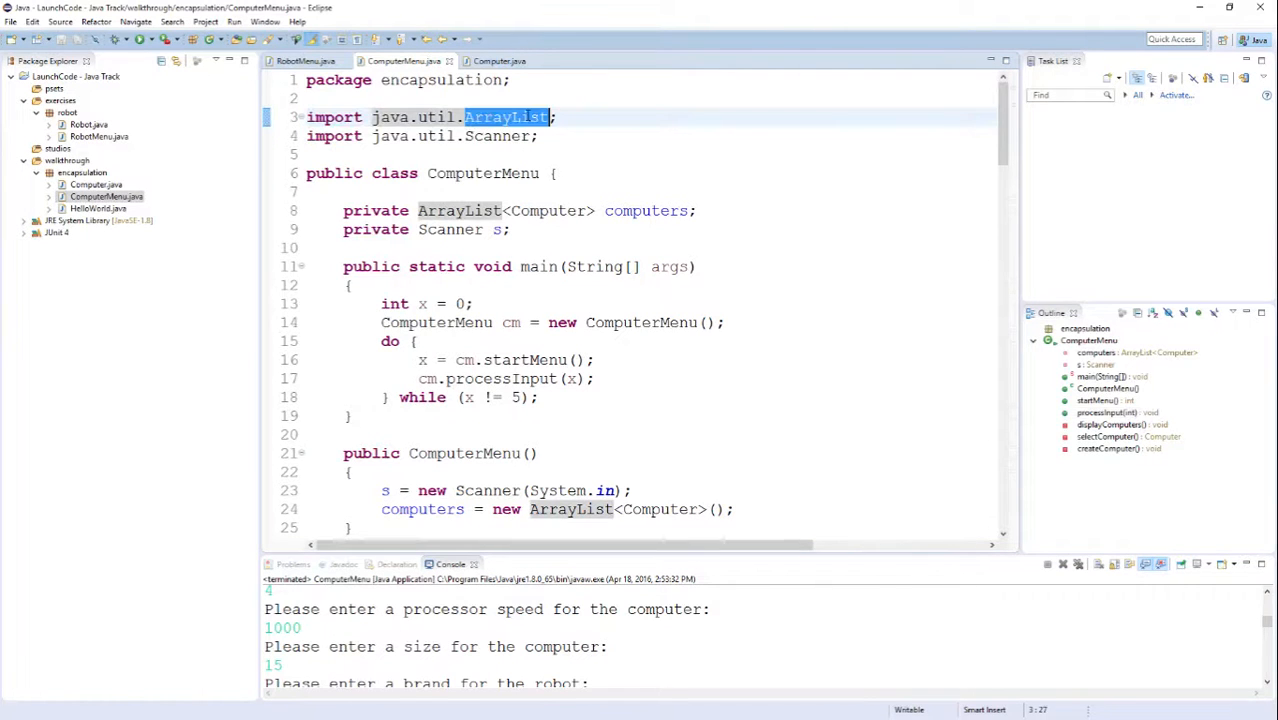
mouse_move(501, 136)
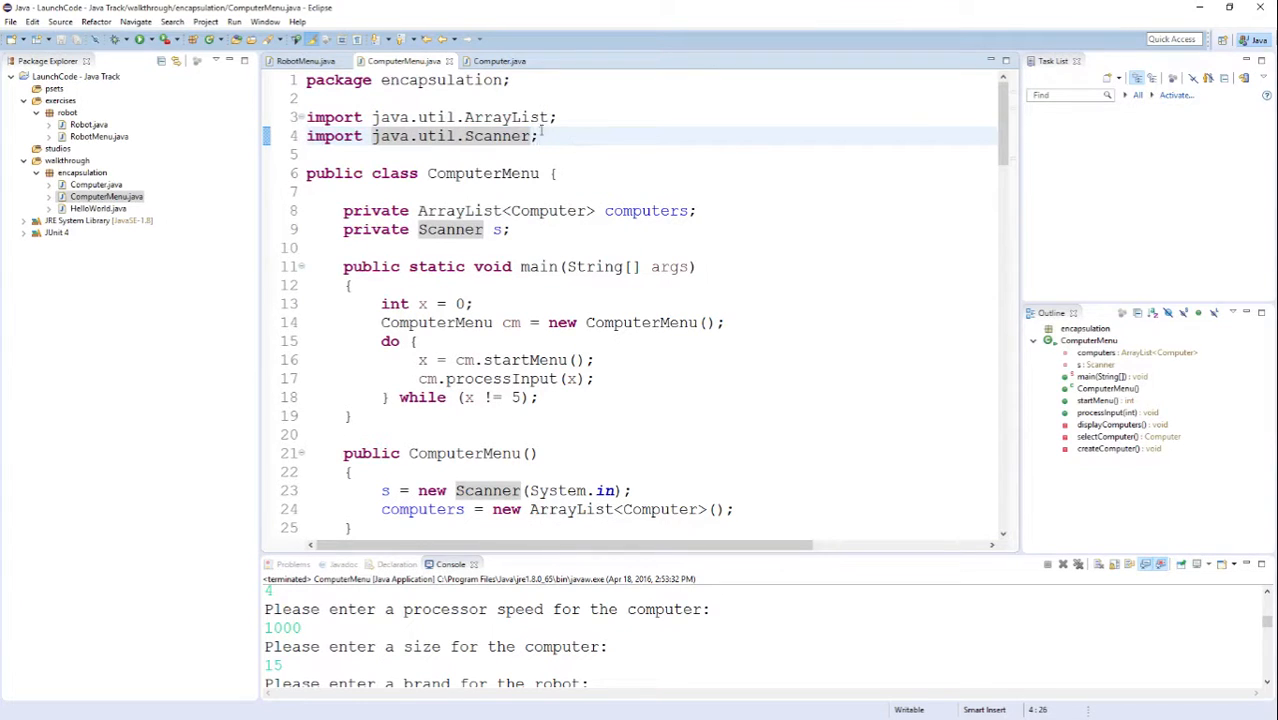
double_click(506, 117)
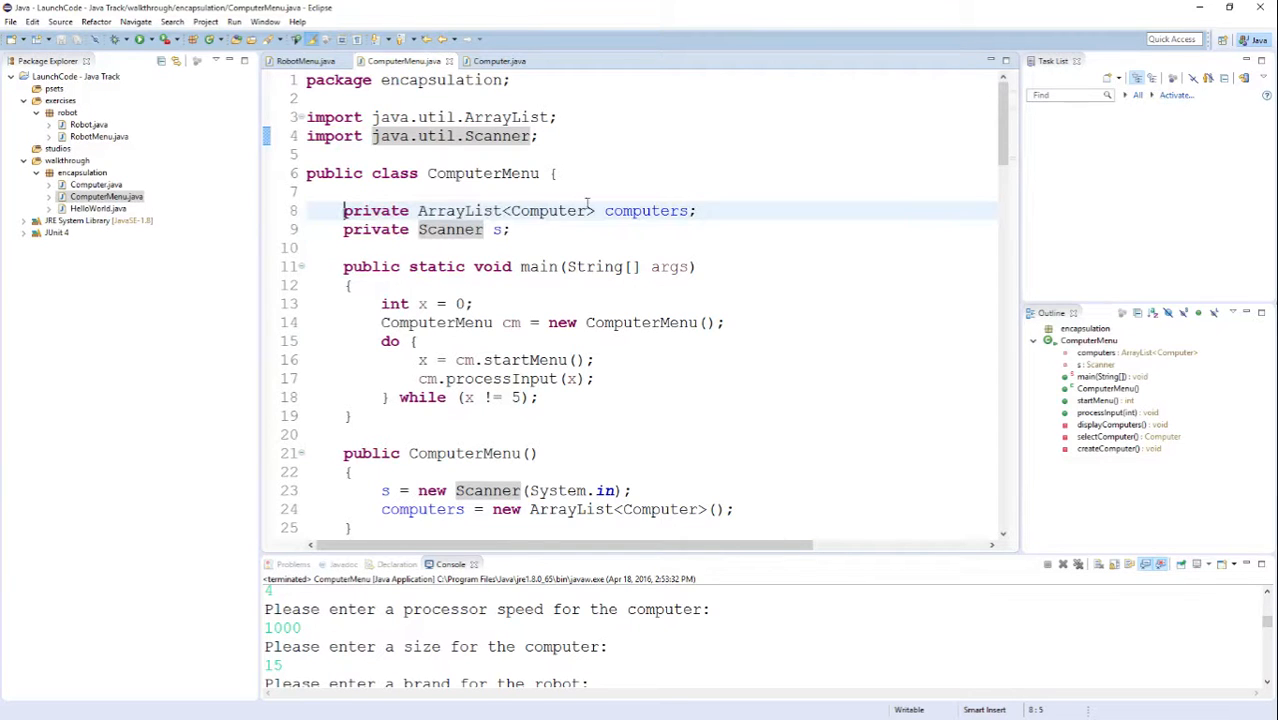
double_click(646, 210)
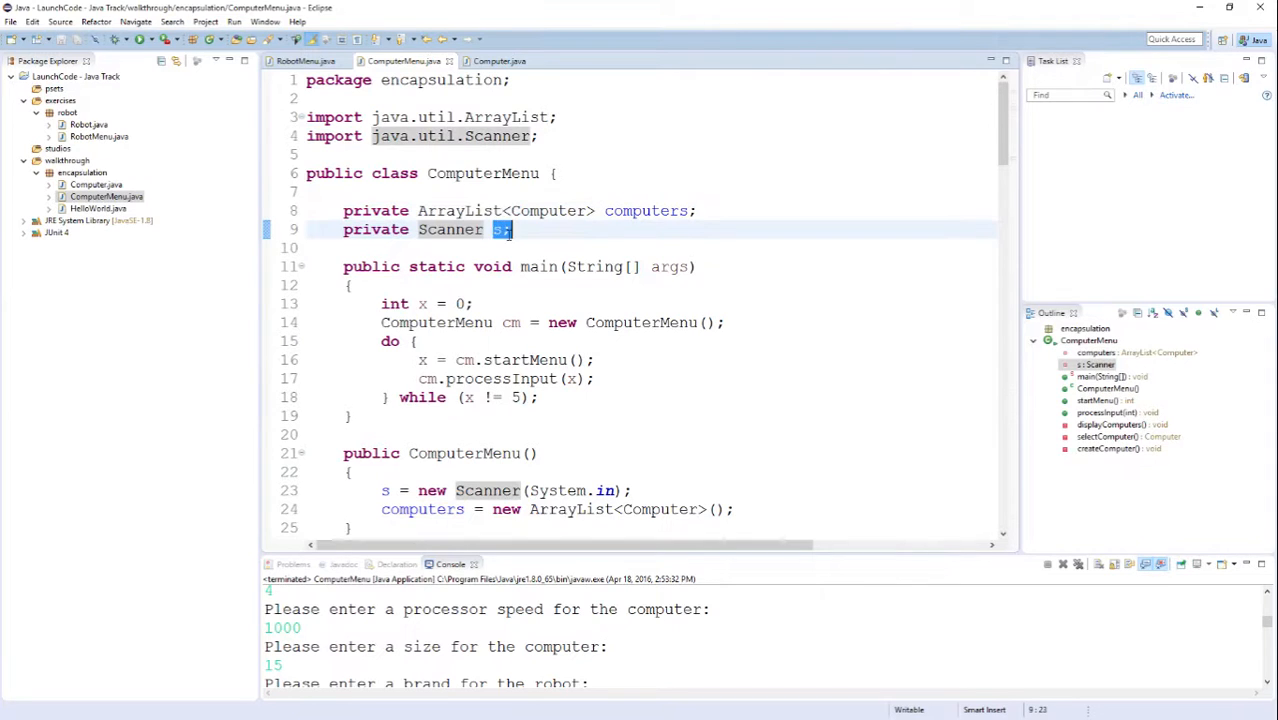
left_click(527, 229)
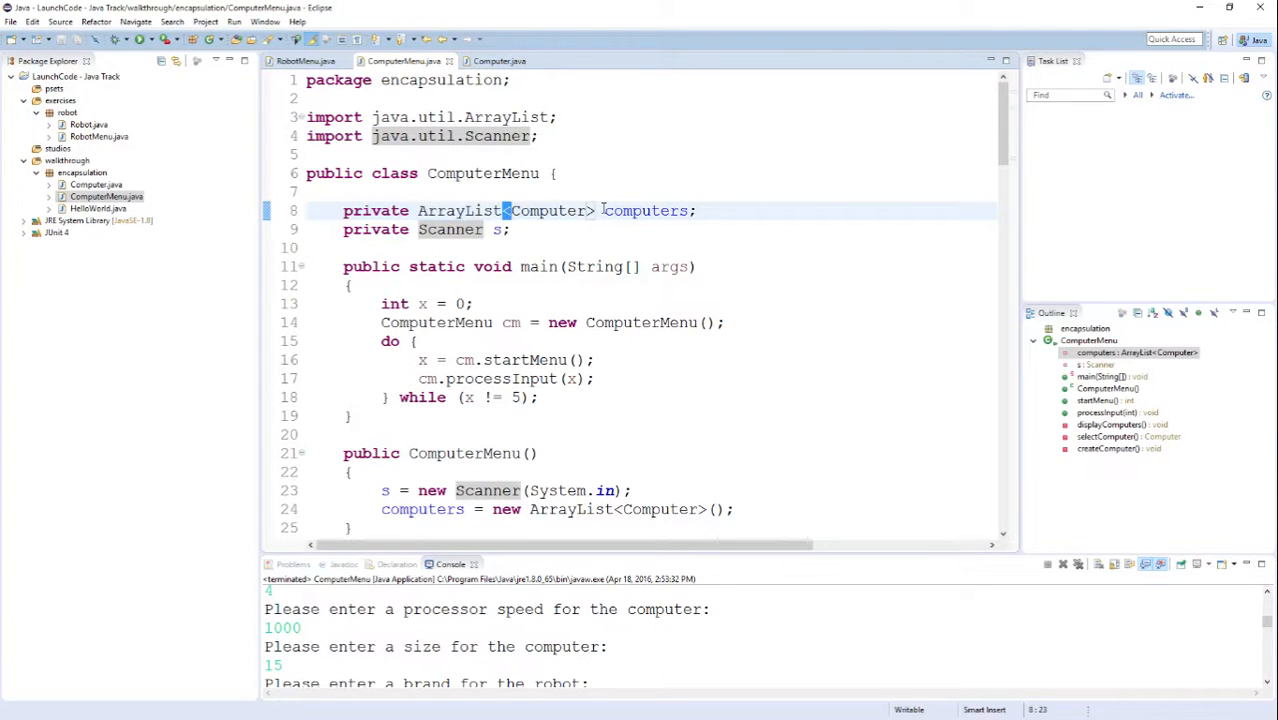
double_click(458, 210)
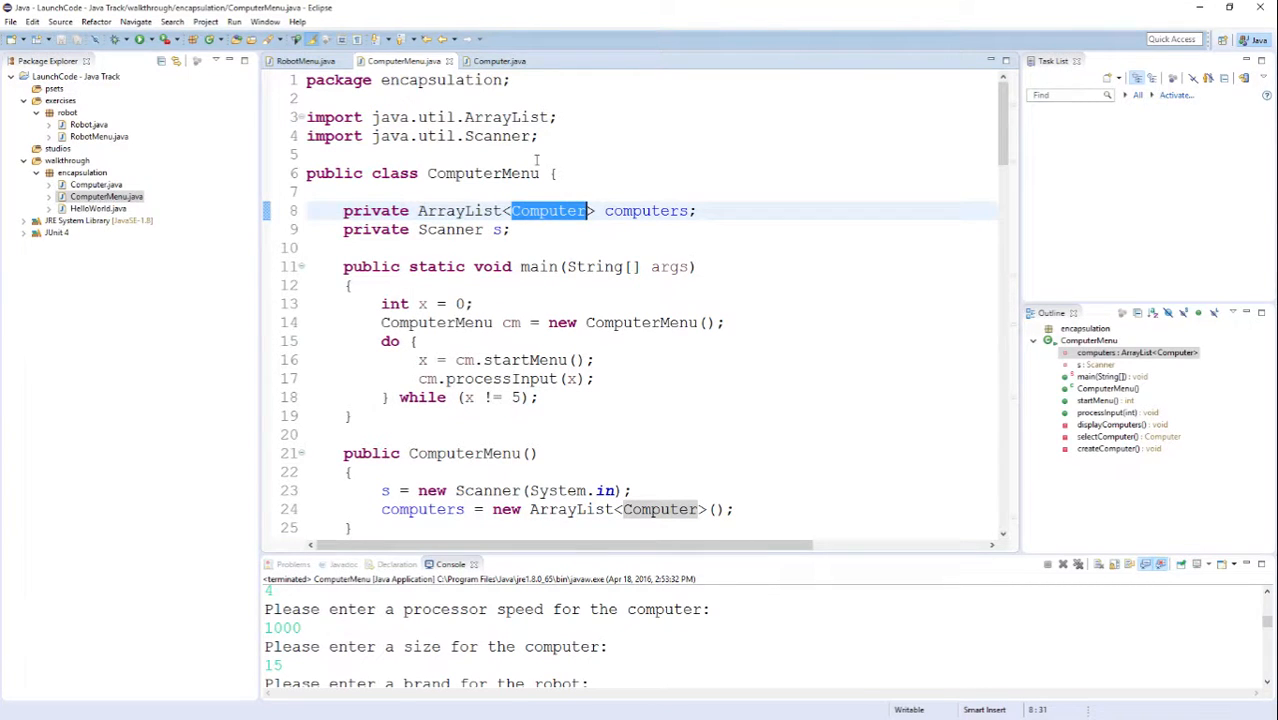
mouse_move(574, 199)
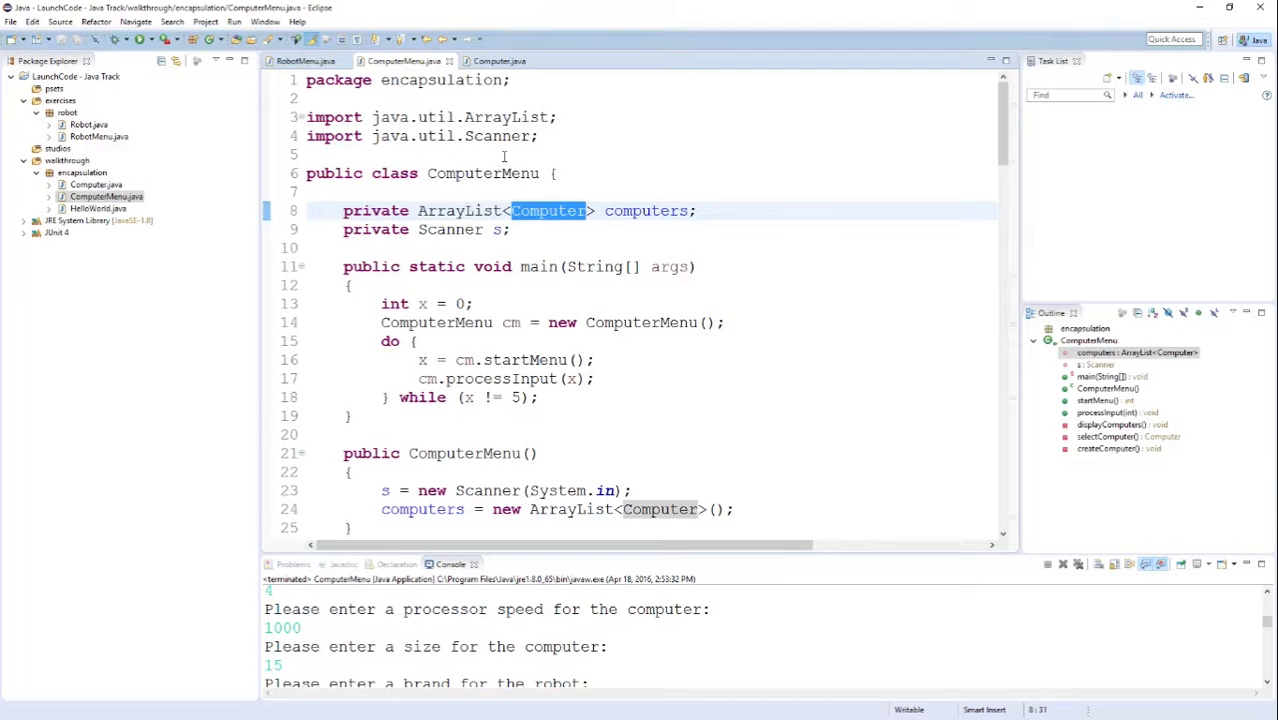
Step: Review main's do-while loop that repeats until the user picks 5
scroll("down", 3)
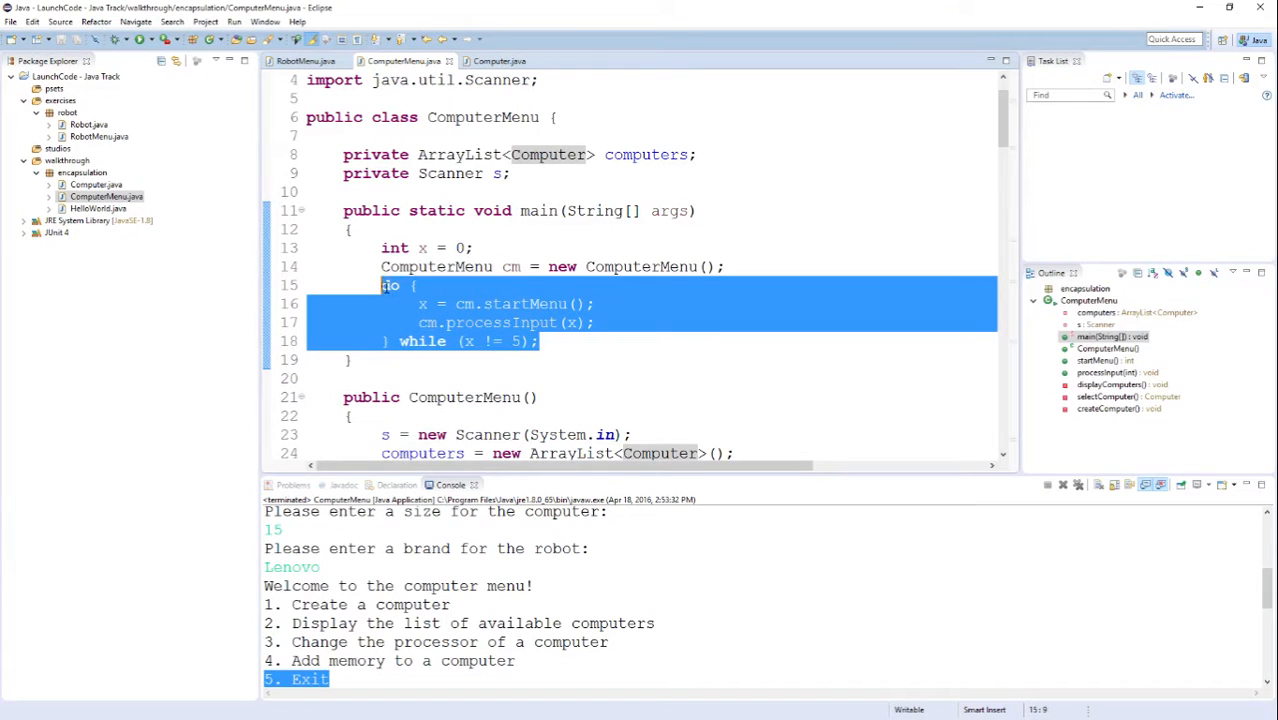
left_click(558, 341)
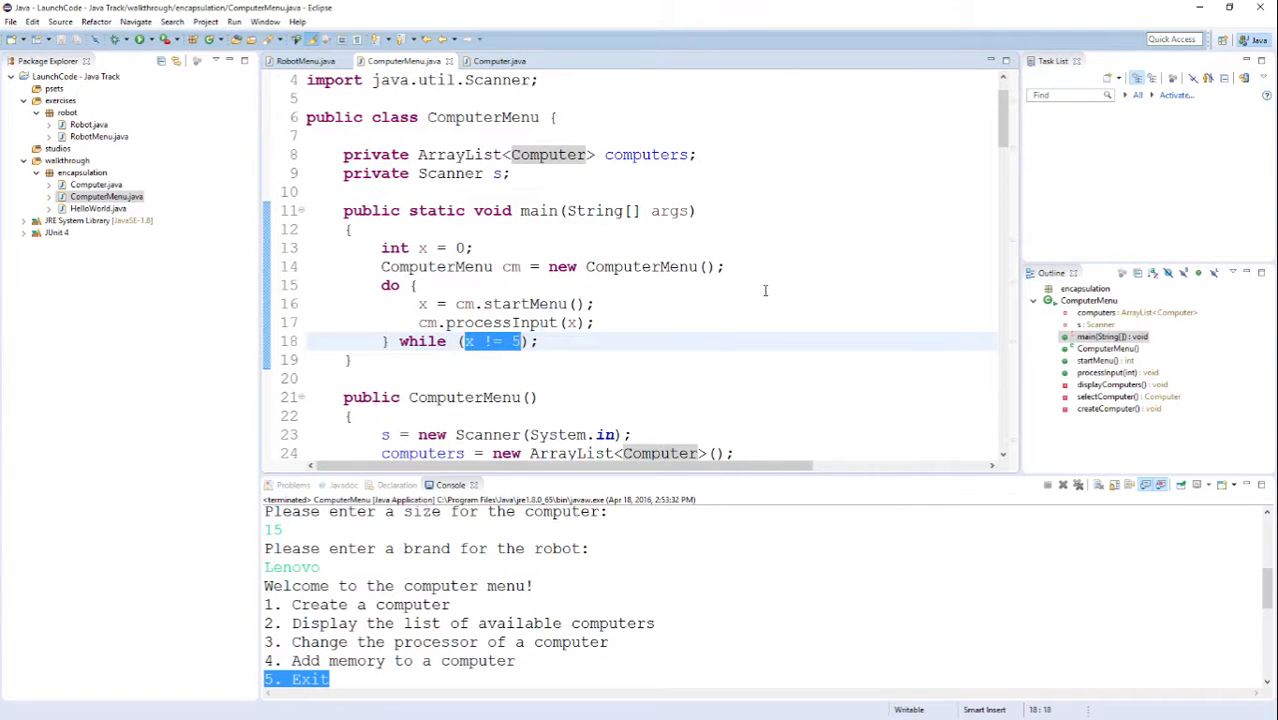
mouse_move(734, 318)
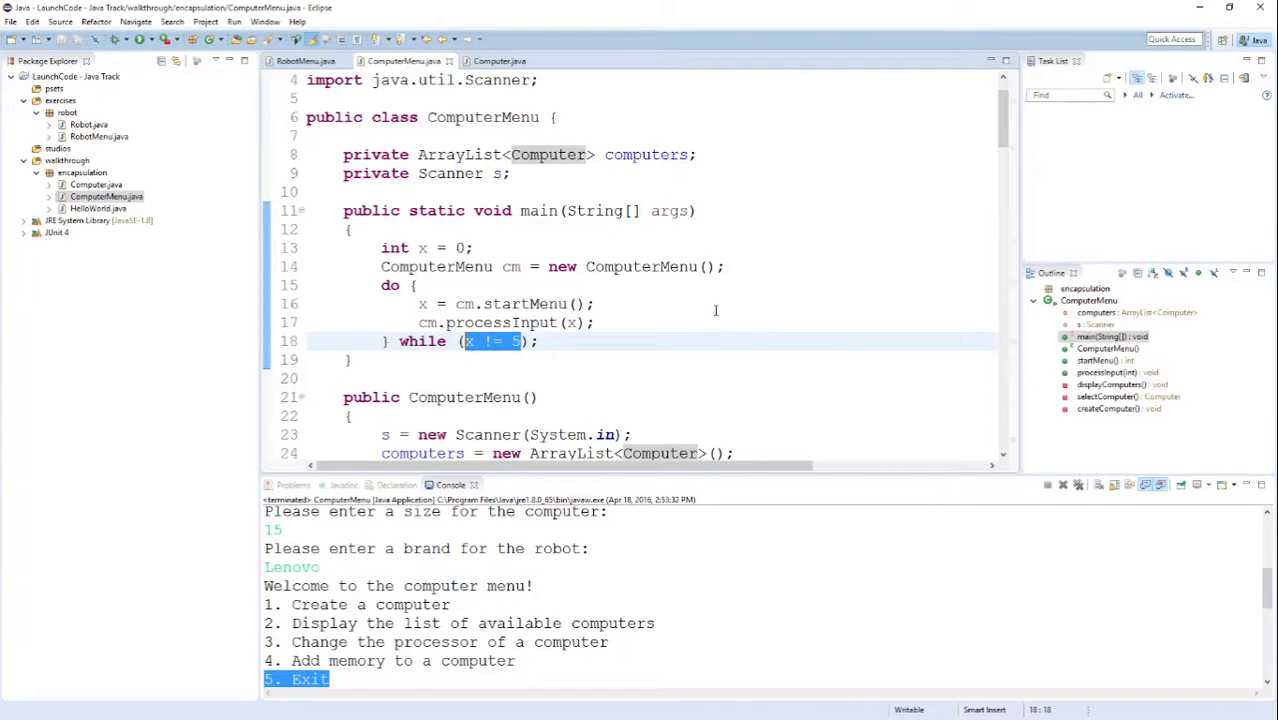
scroll("down", 3)
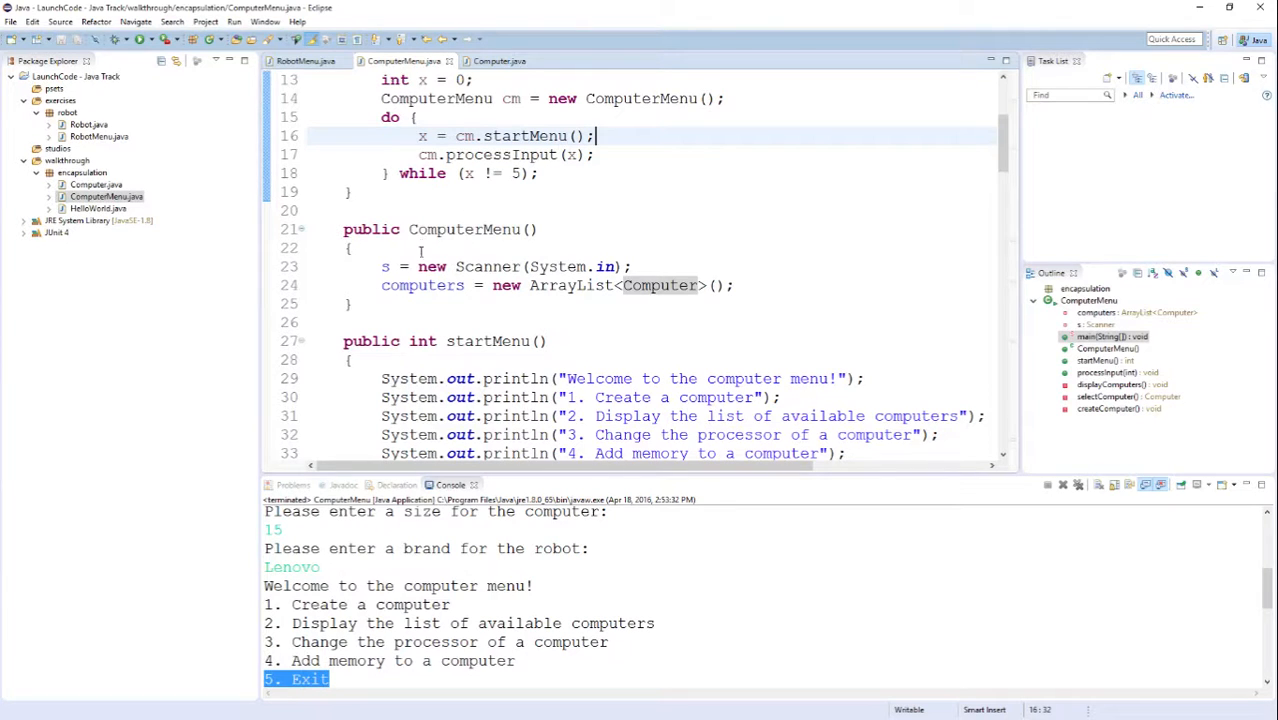
mouse_move(741, 201)
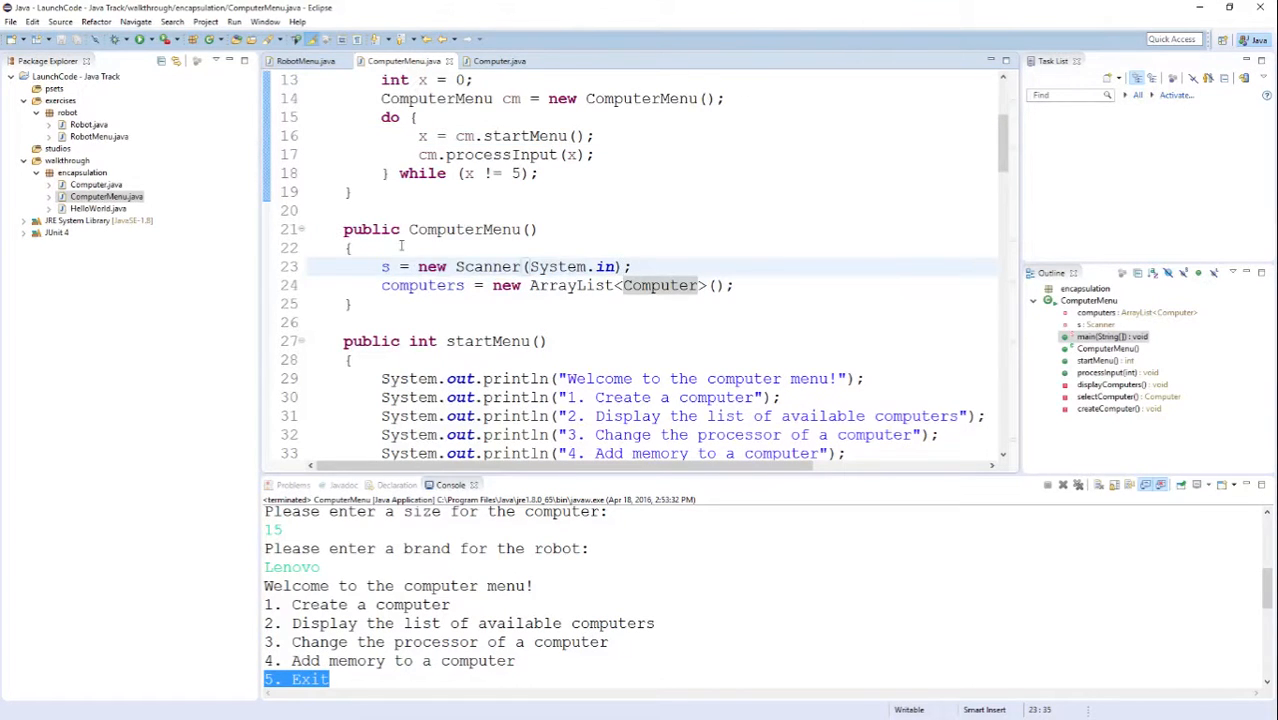
left_click_drag(417, 266, 561, 266)
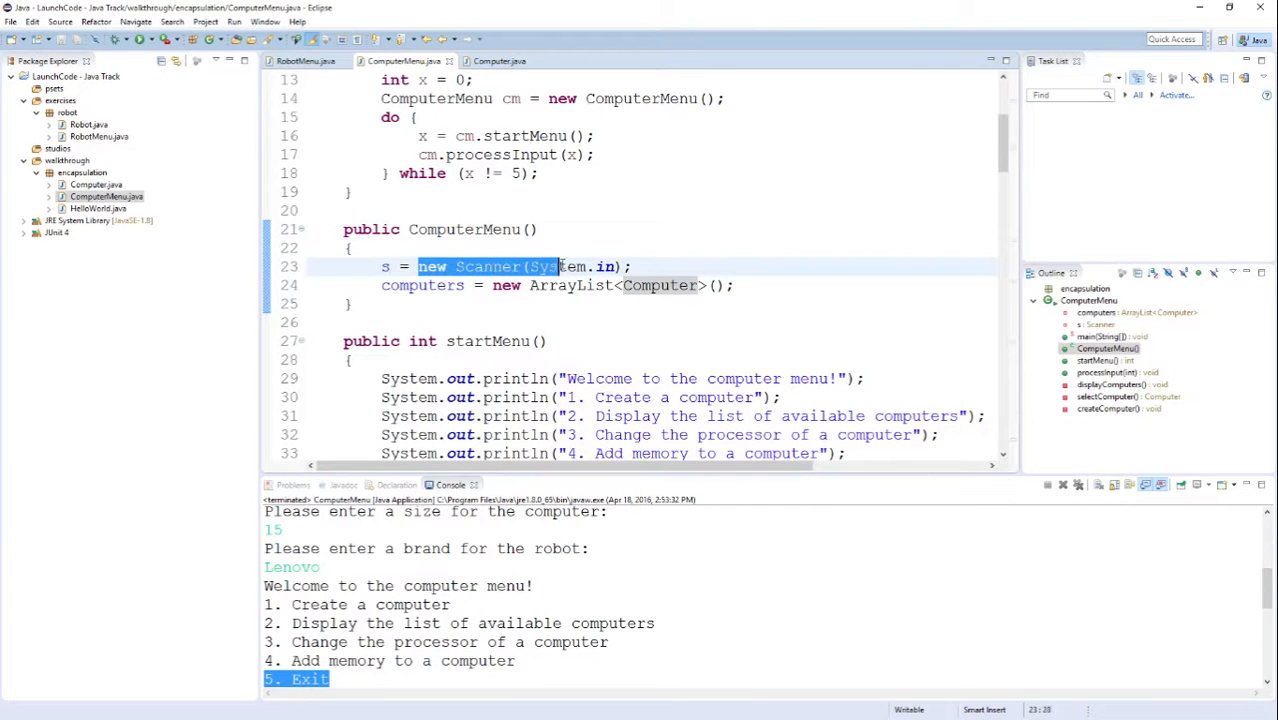
left_click(610, 266)
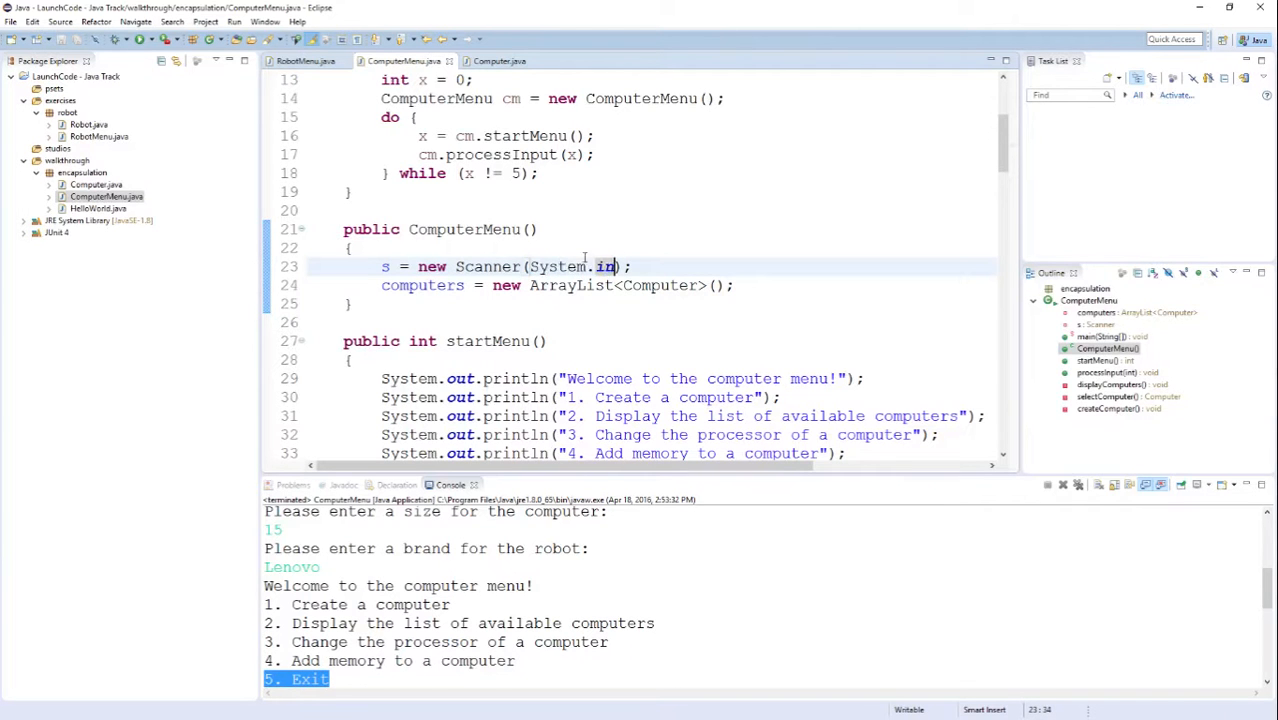
double_click(558, 266)
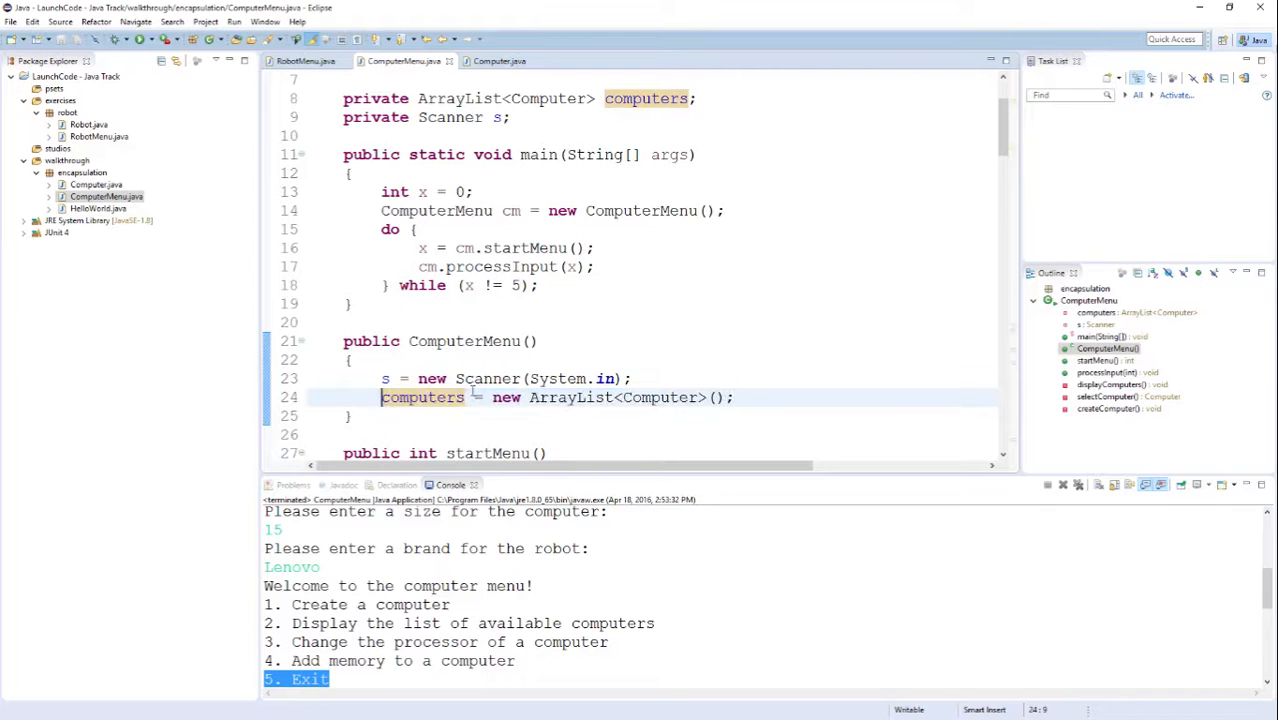
mouse_move(711, 281)
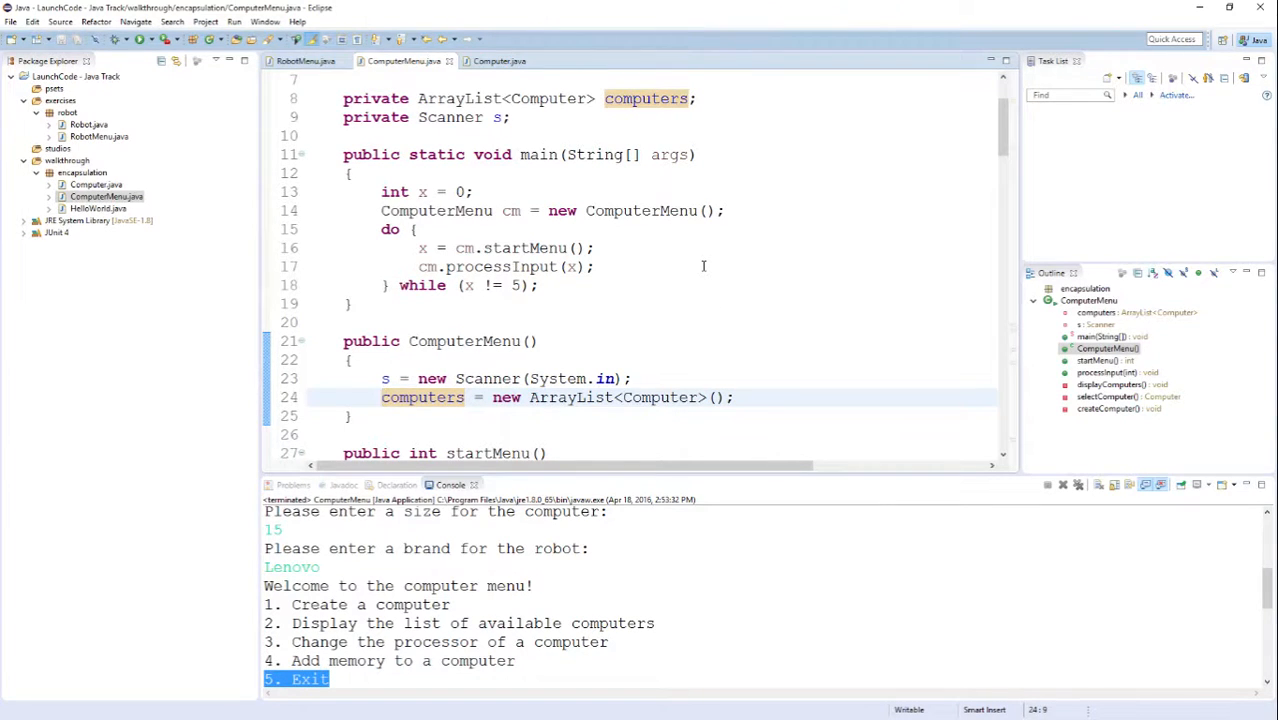
Step: Examine startMenu's nextInt read and its input-validation while loop on lines 37–41
scroll("down", 3)
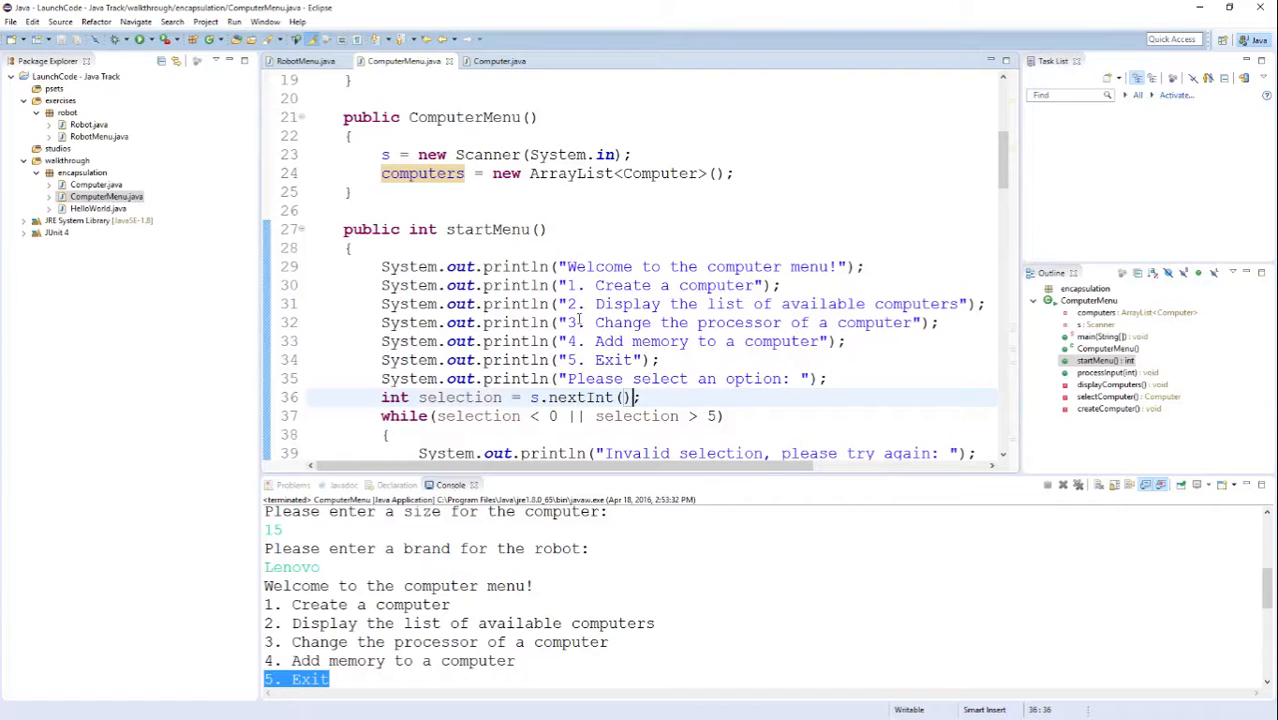
double_click(578, 397)
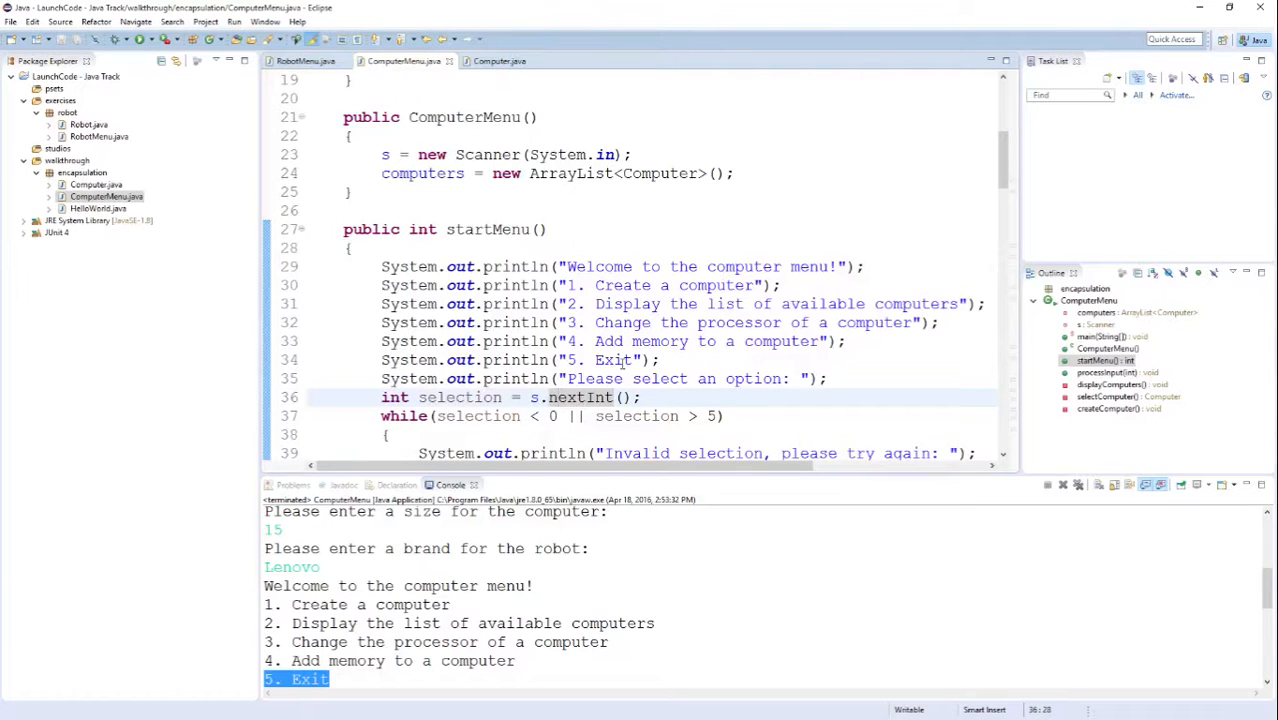
scroll("down", 3)
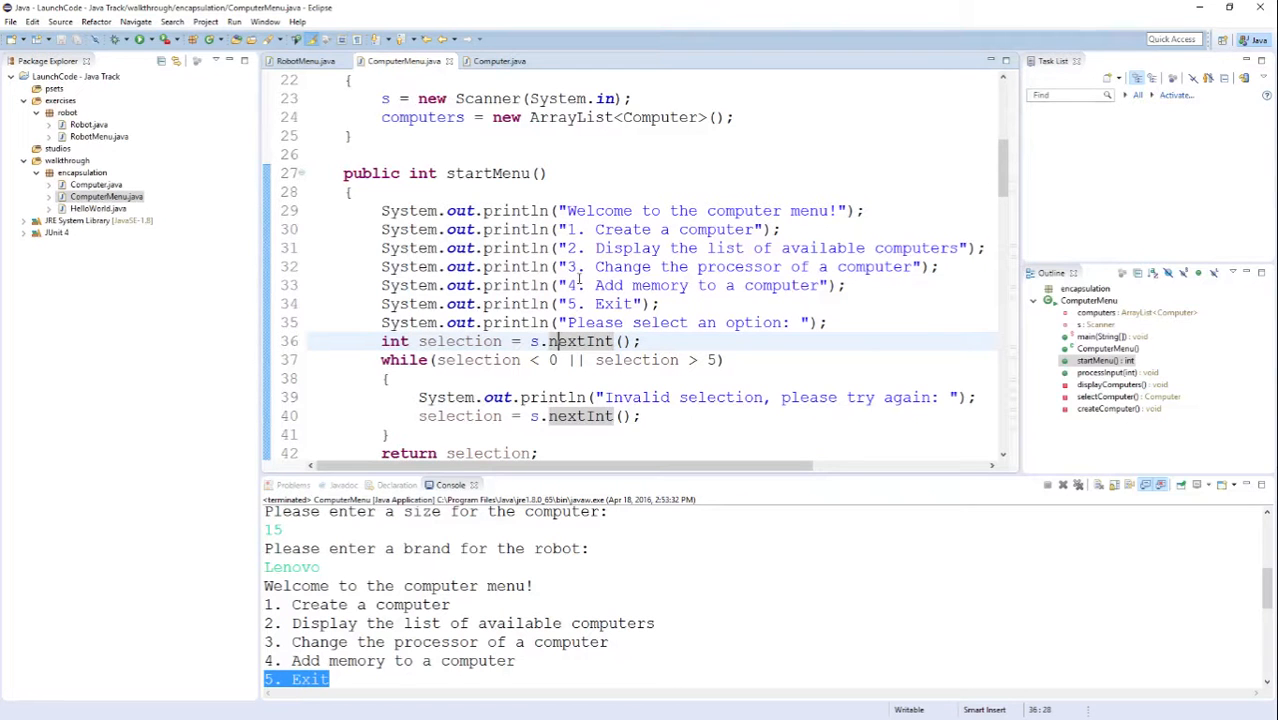
scroll("down", 3)
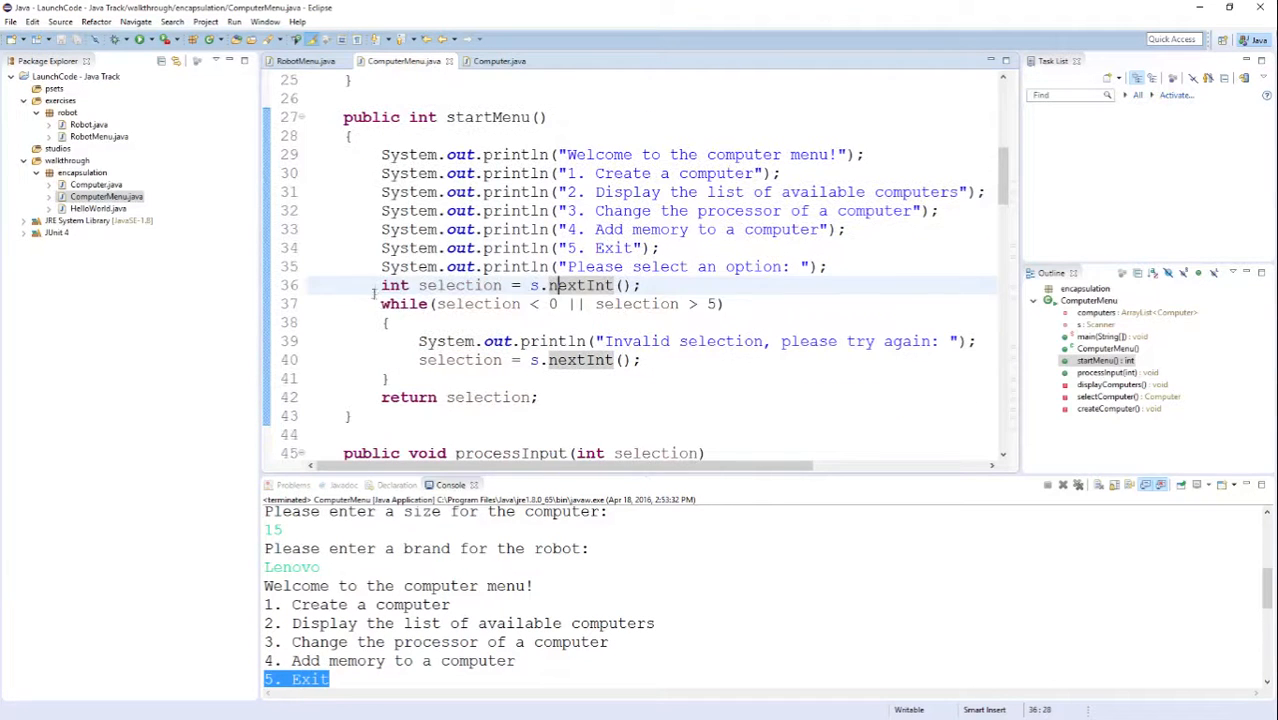
left_click_drag(381, 303, 410, 380)
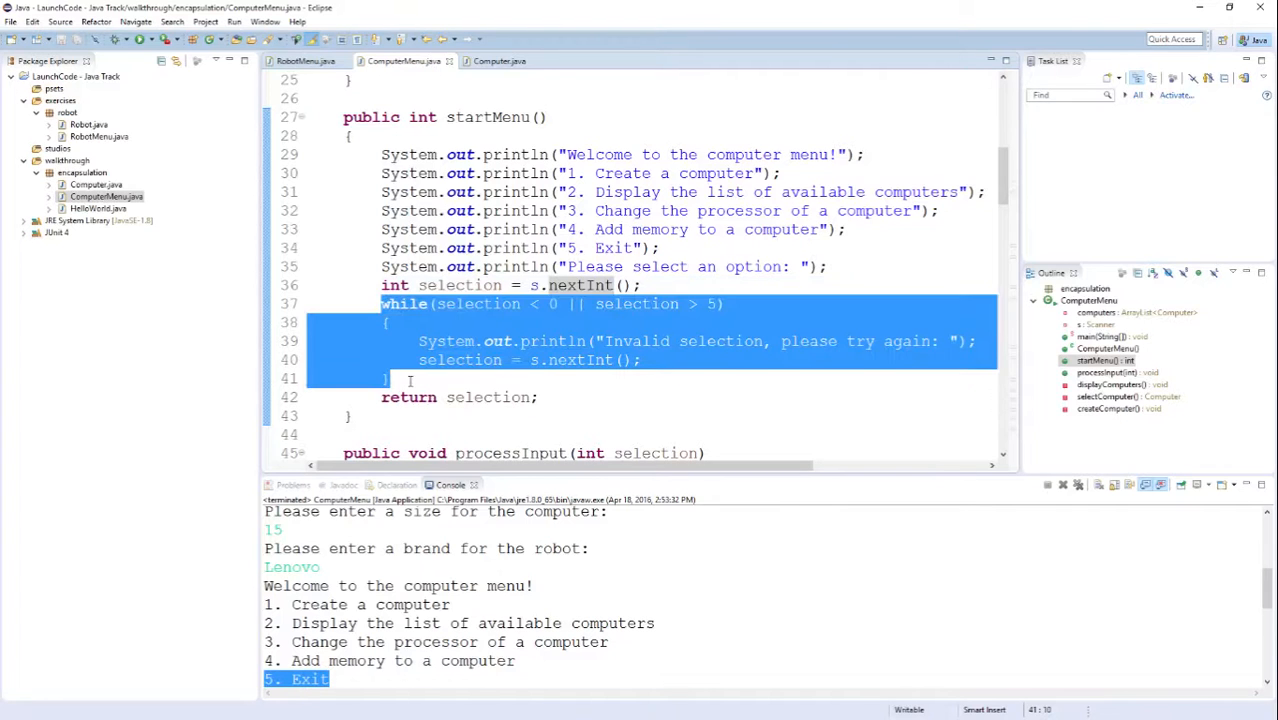
left_click(394, 378)
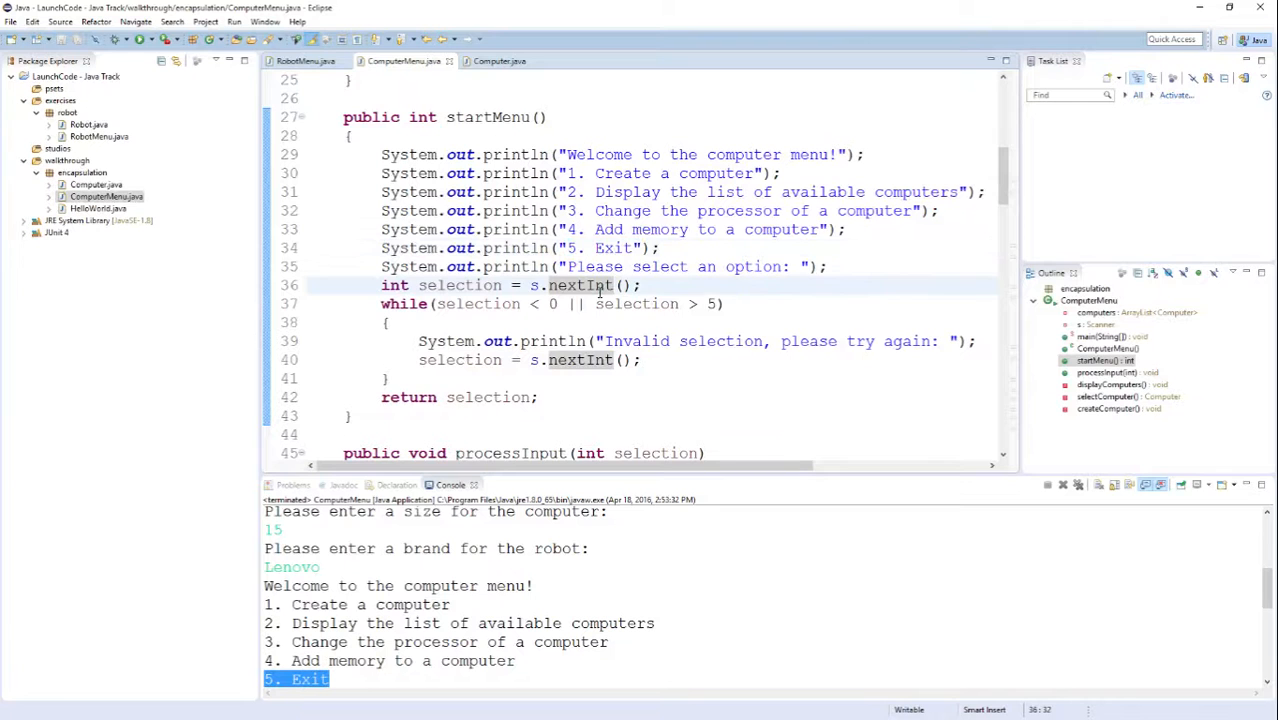
scroll("down", 3)
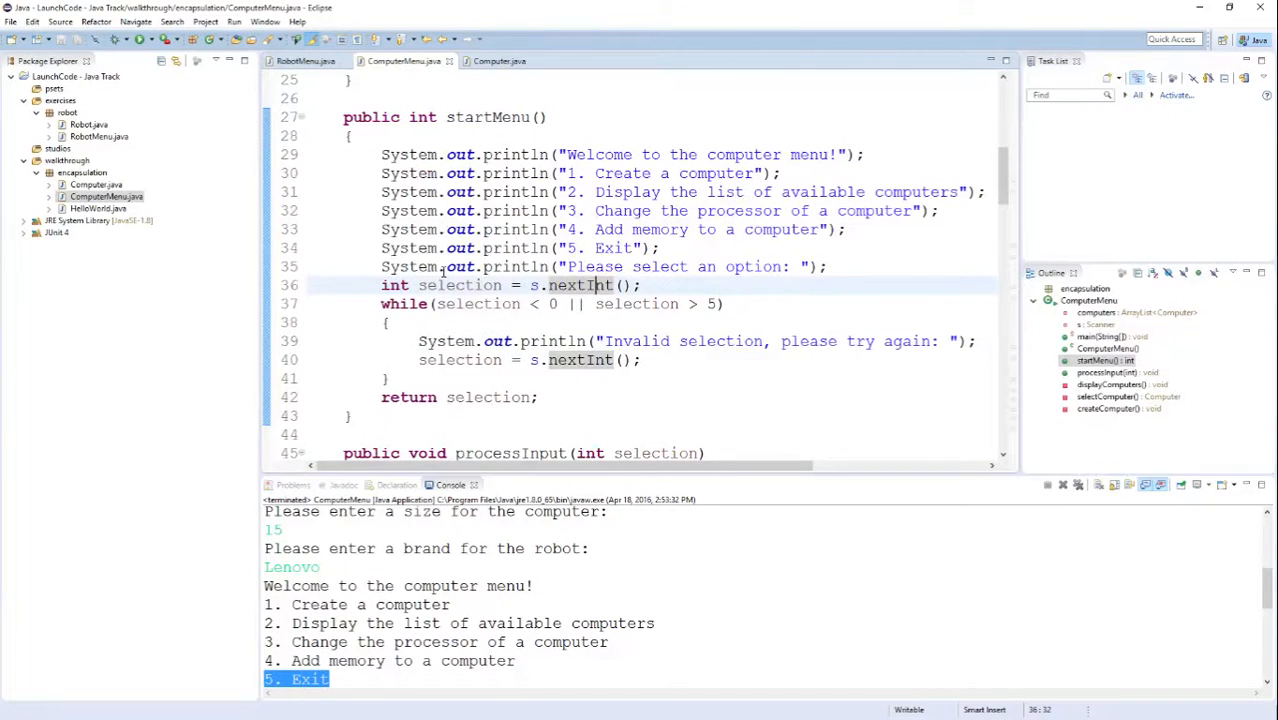
mouse_move(551, 341)
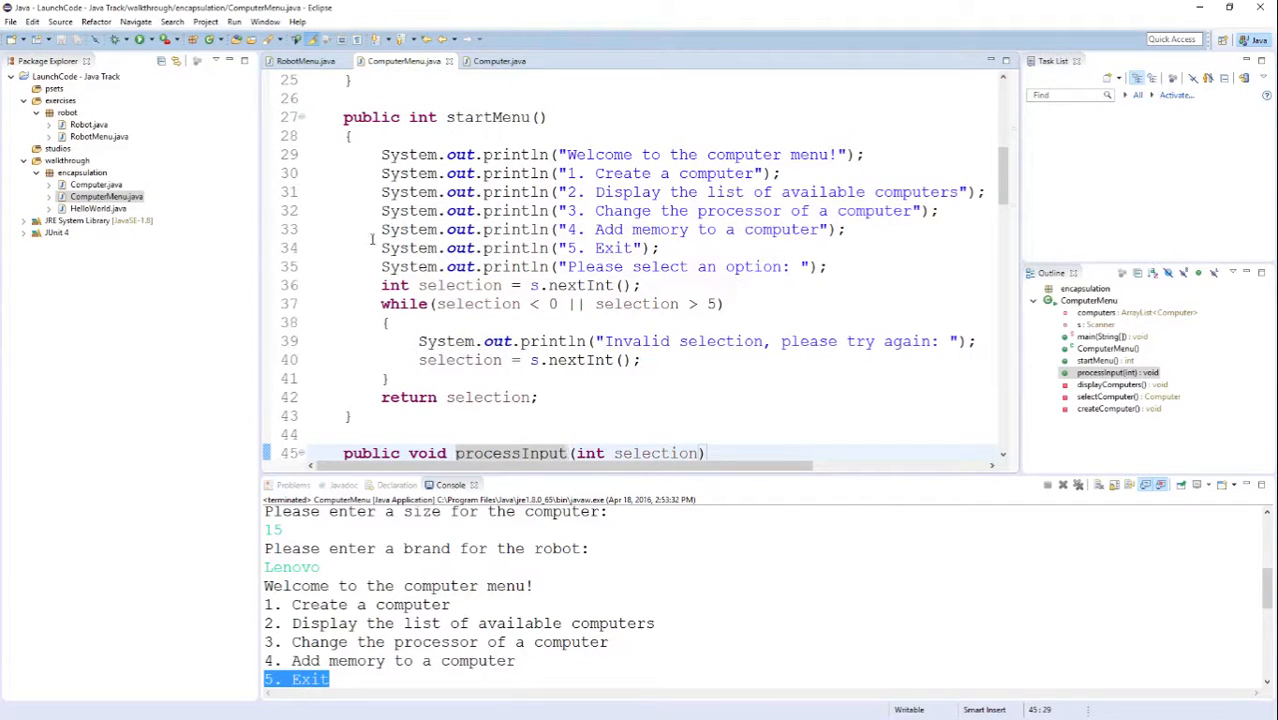
scroll("down", 3)
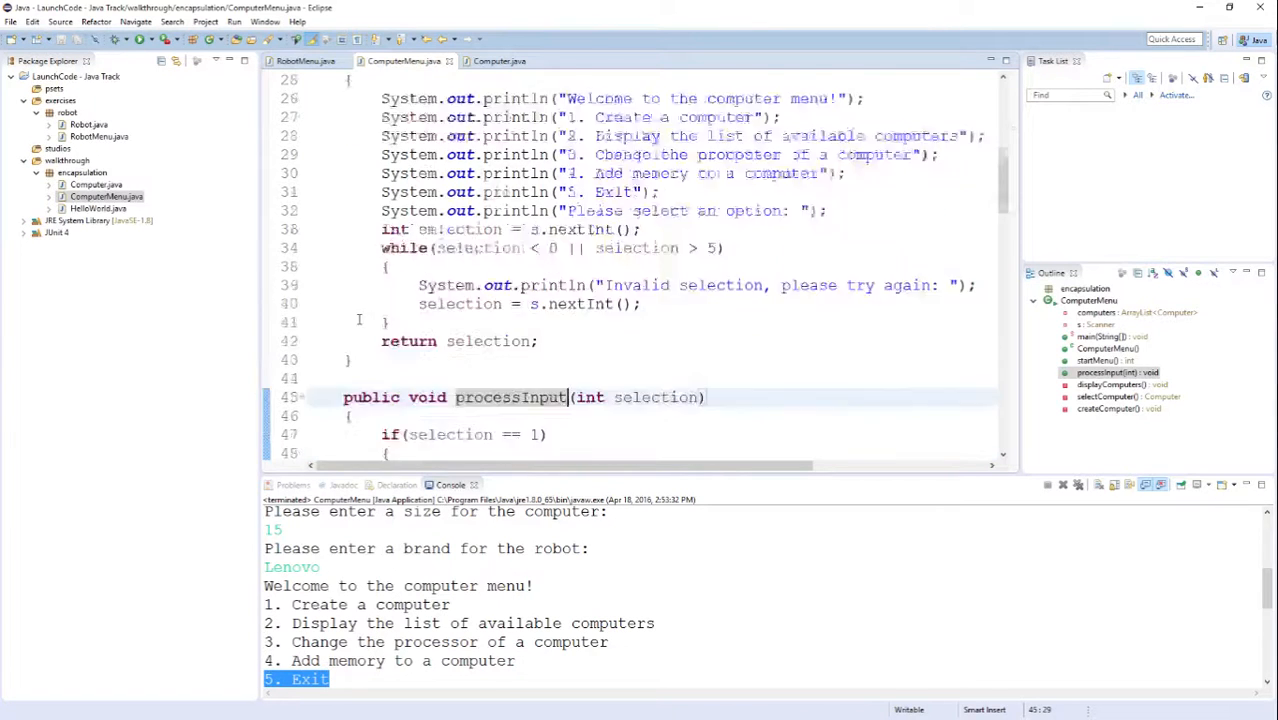
scroll("down", 3)
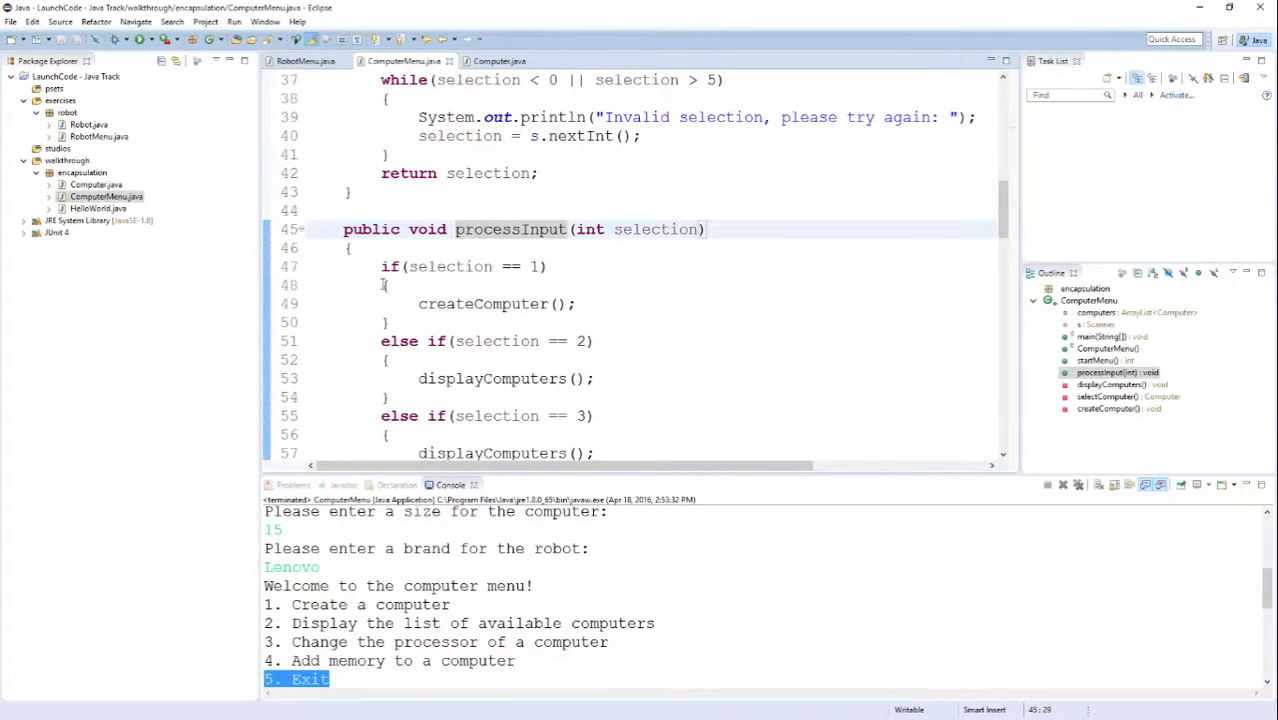
scroll("down", 3)
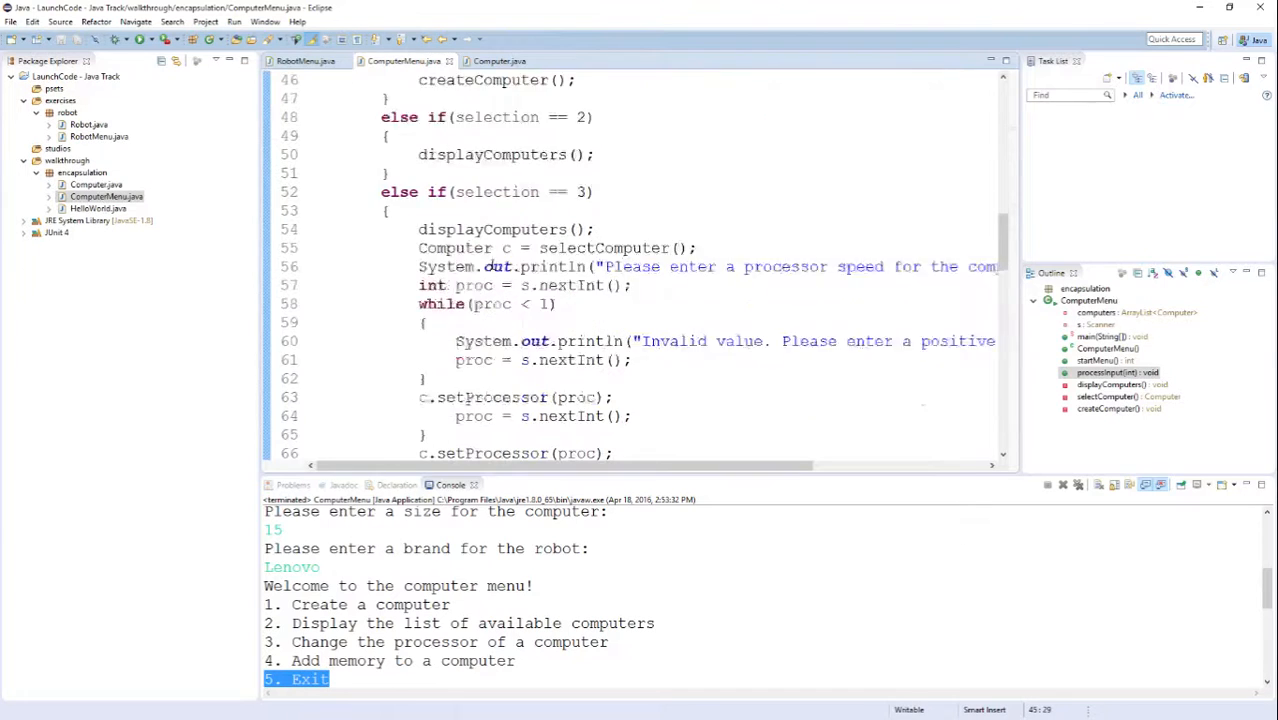
scroll("down", 3)
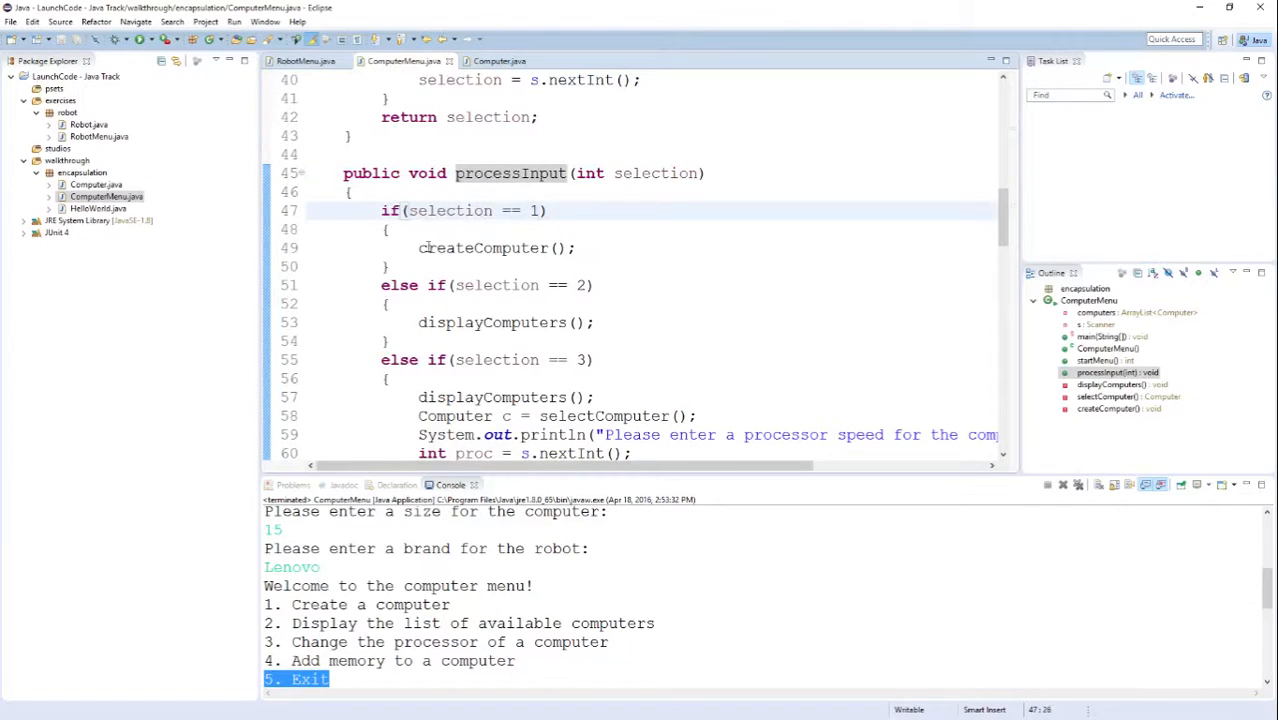
double_click(485, 248)
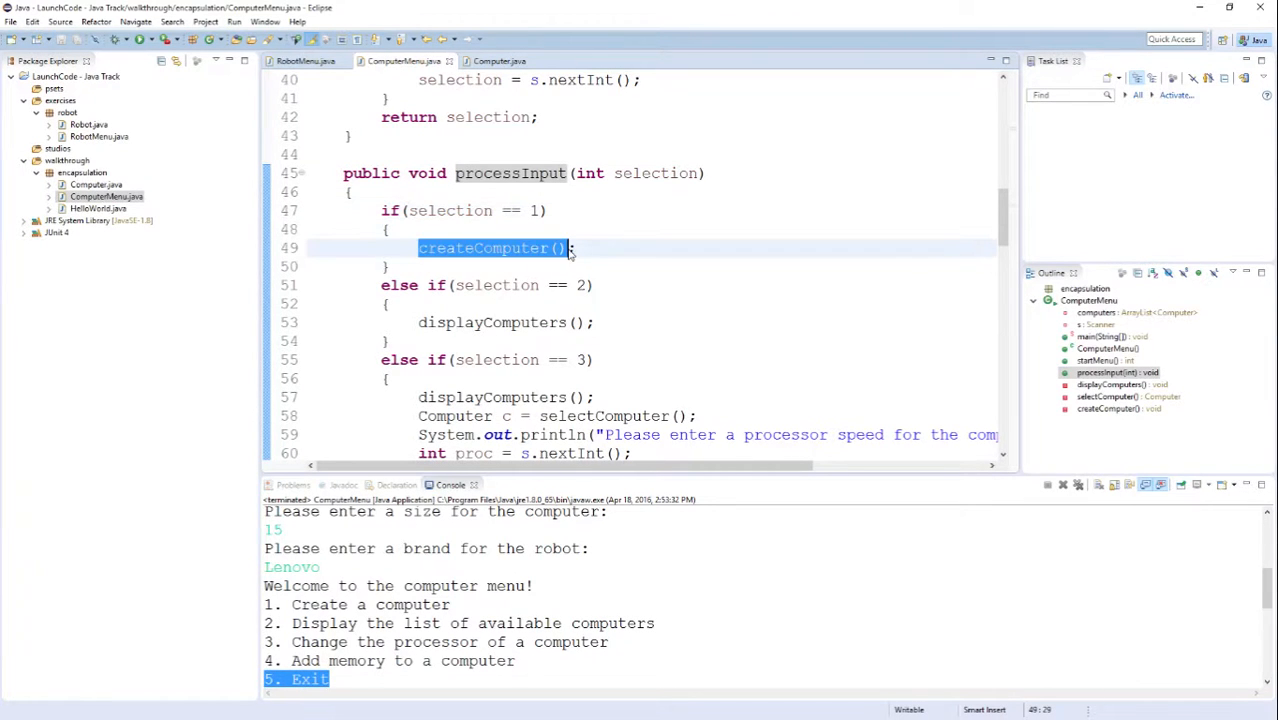
left_click(541, 248)
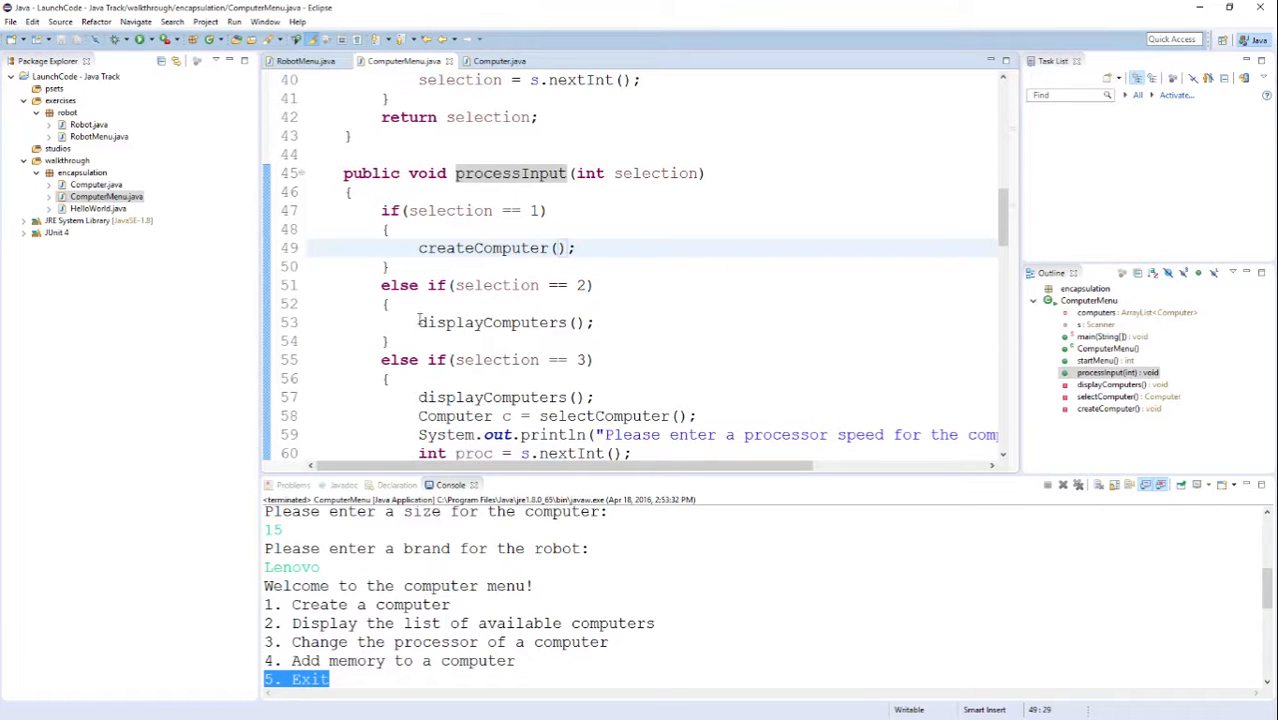
double_click(493, 322)
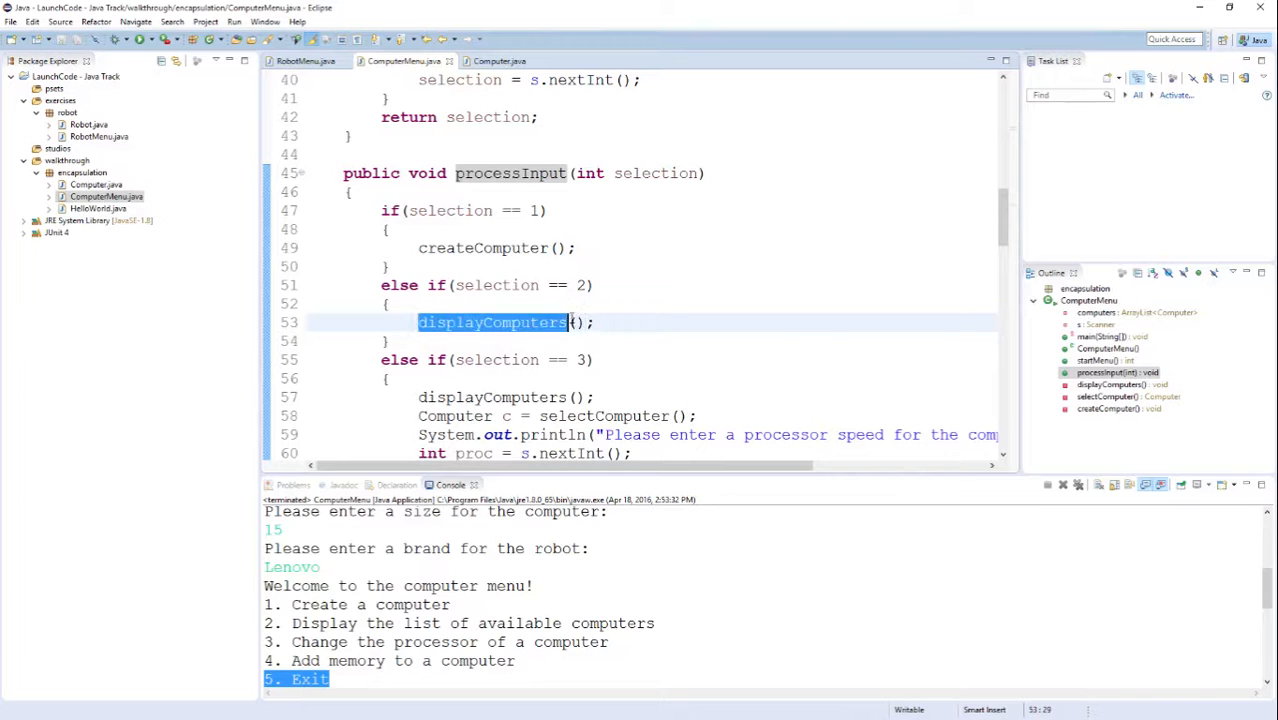
scroll("down", 3)
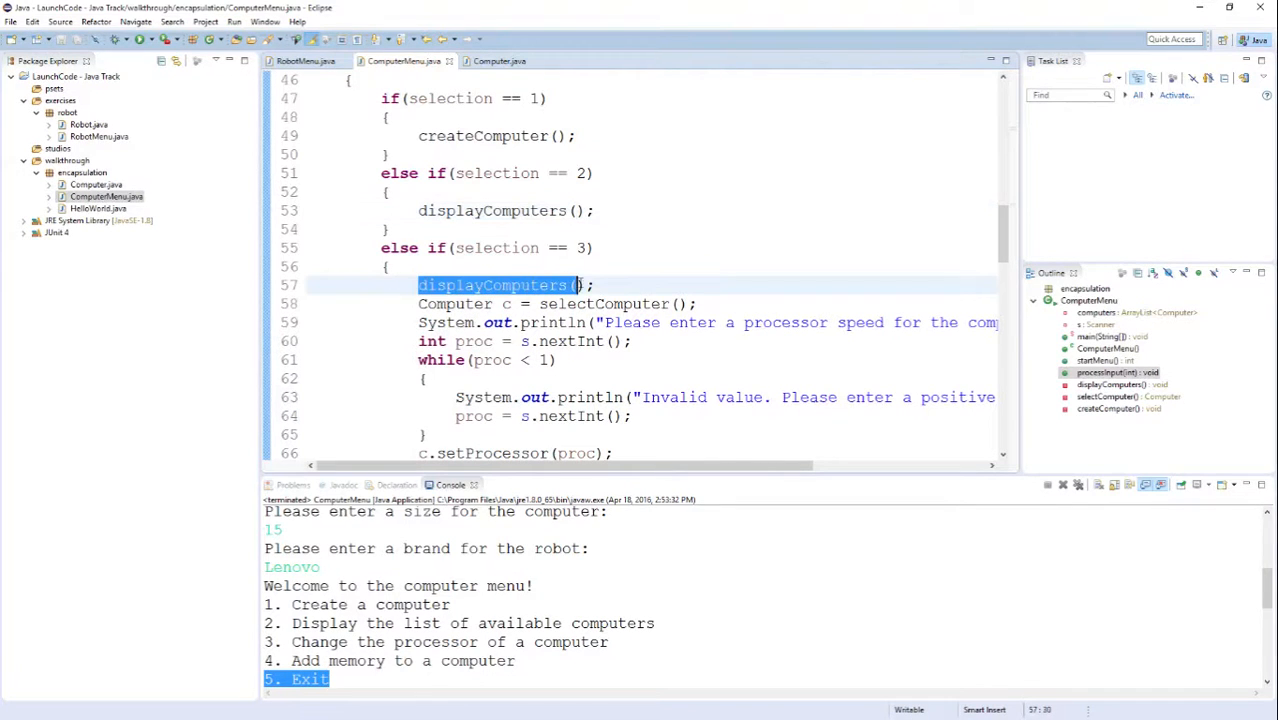
left_click(589, 285)
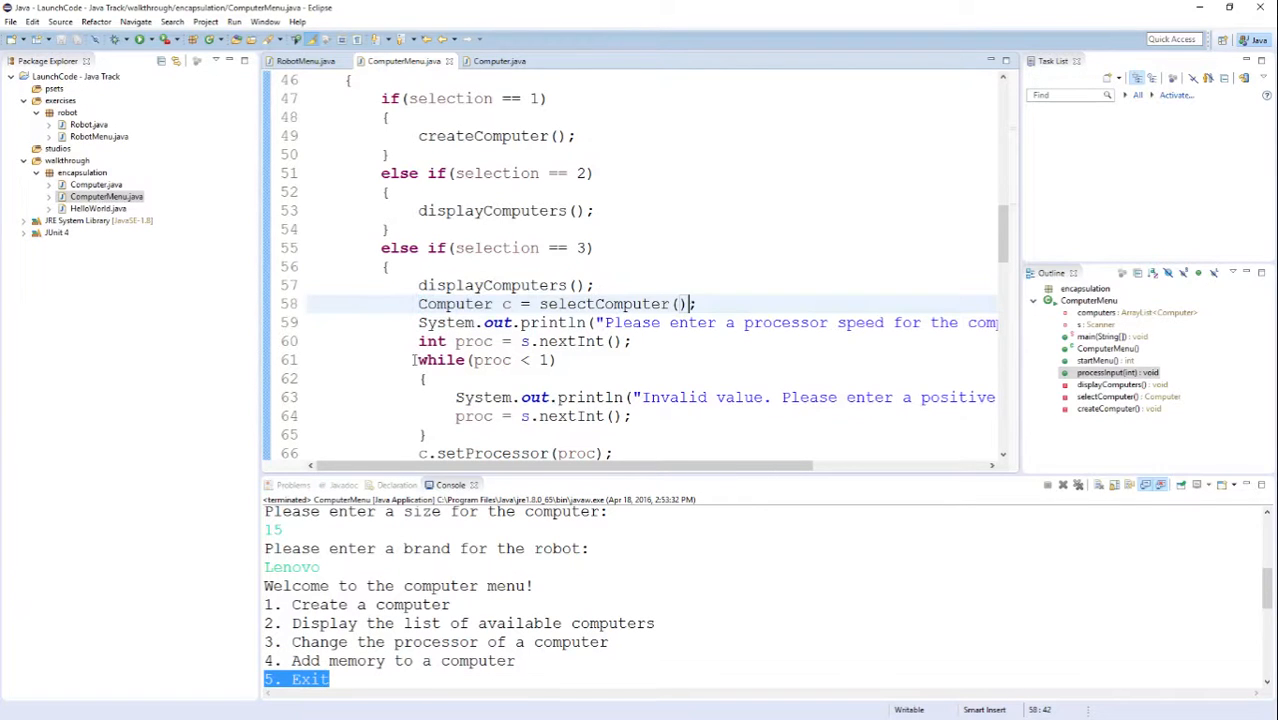
left_click_drag(418, 360, 425, 434)
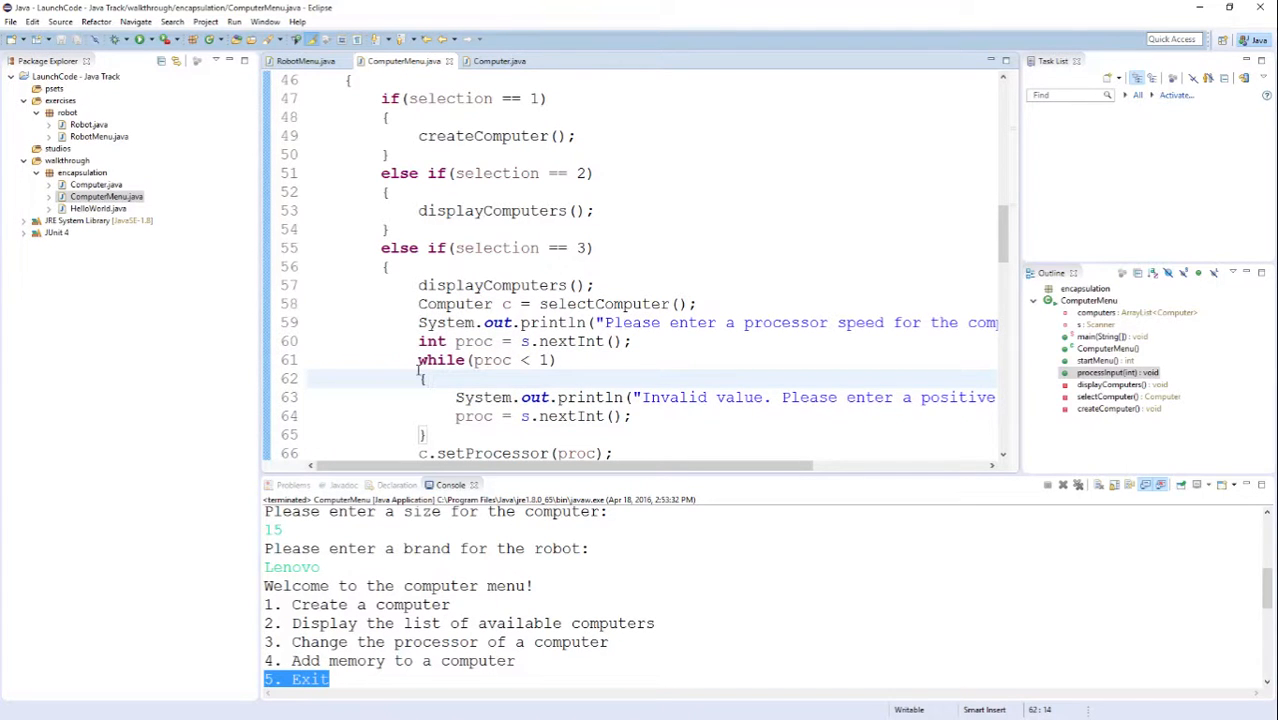
scroll("down", 3)
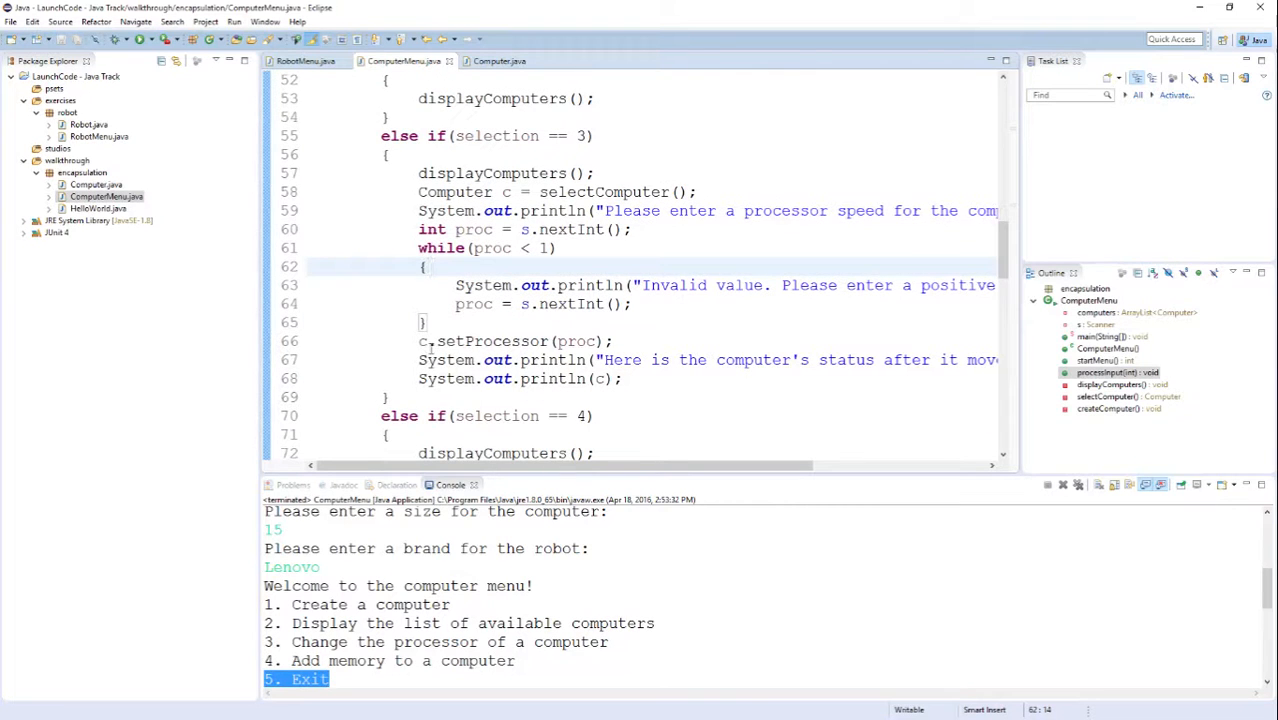
left_click(568, 341)
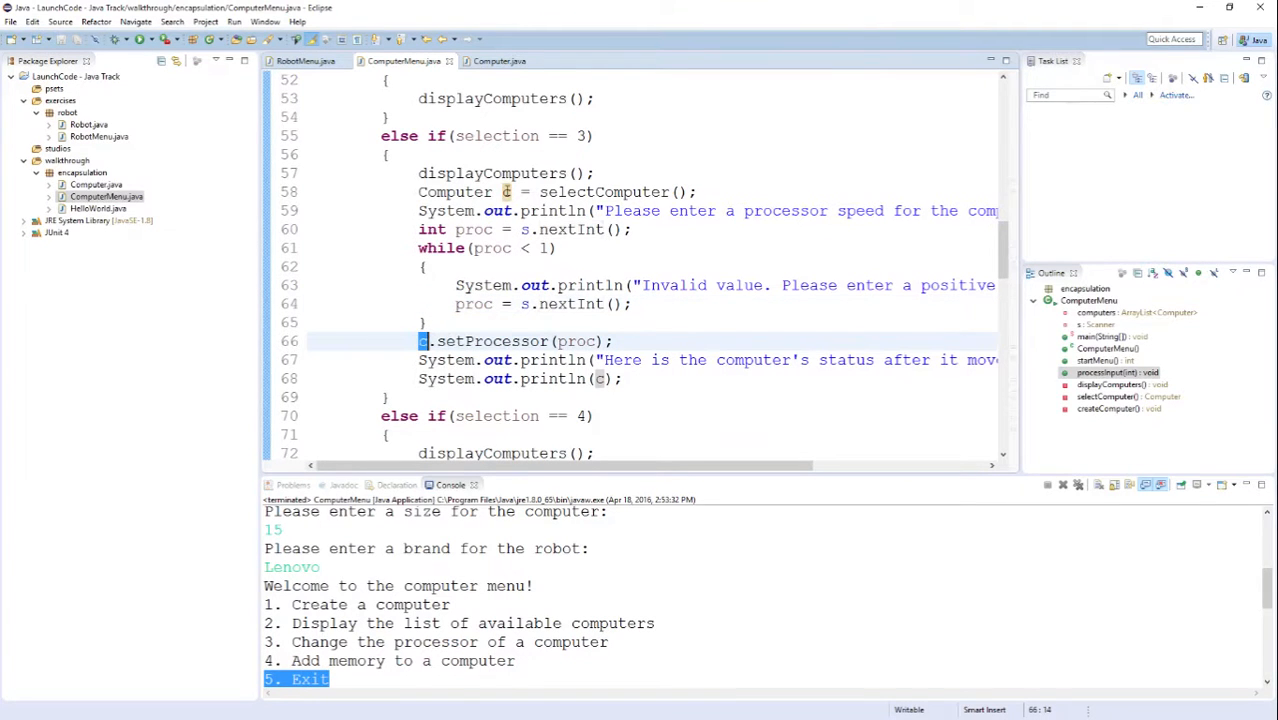
double_click(621, 191)
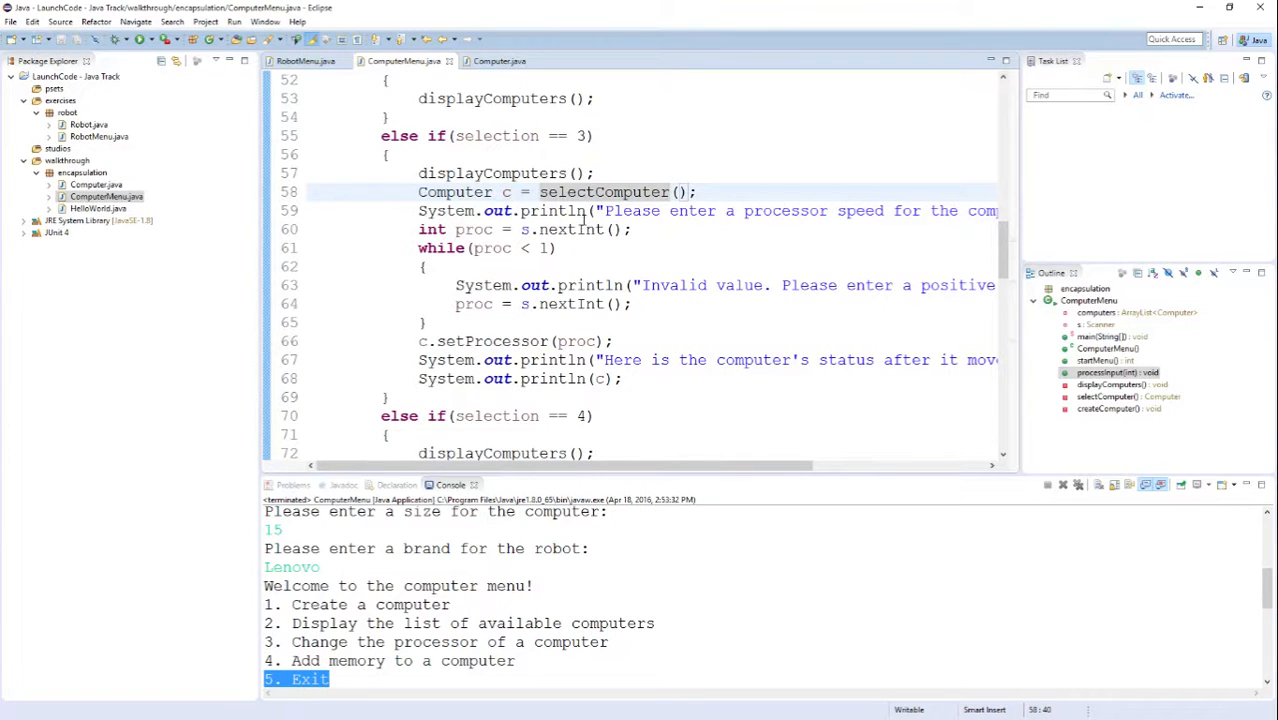
scroll("down", 3)
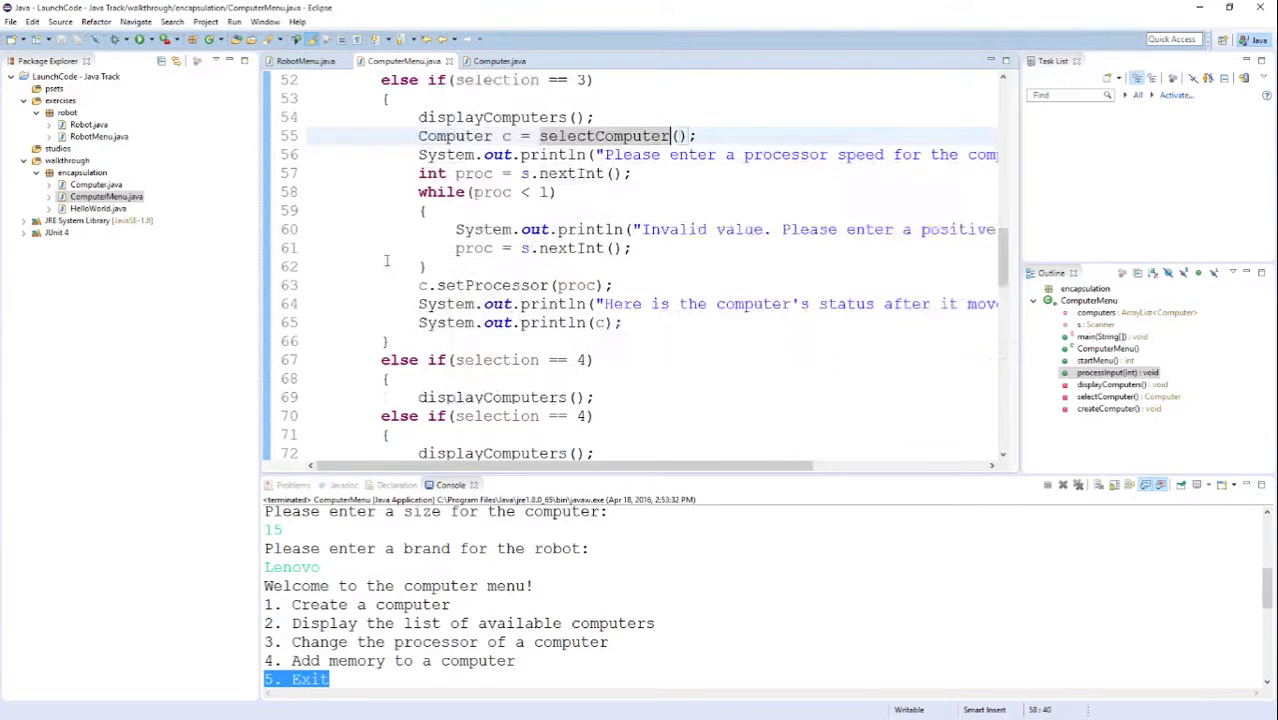
scroll("down", 3)
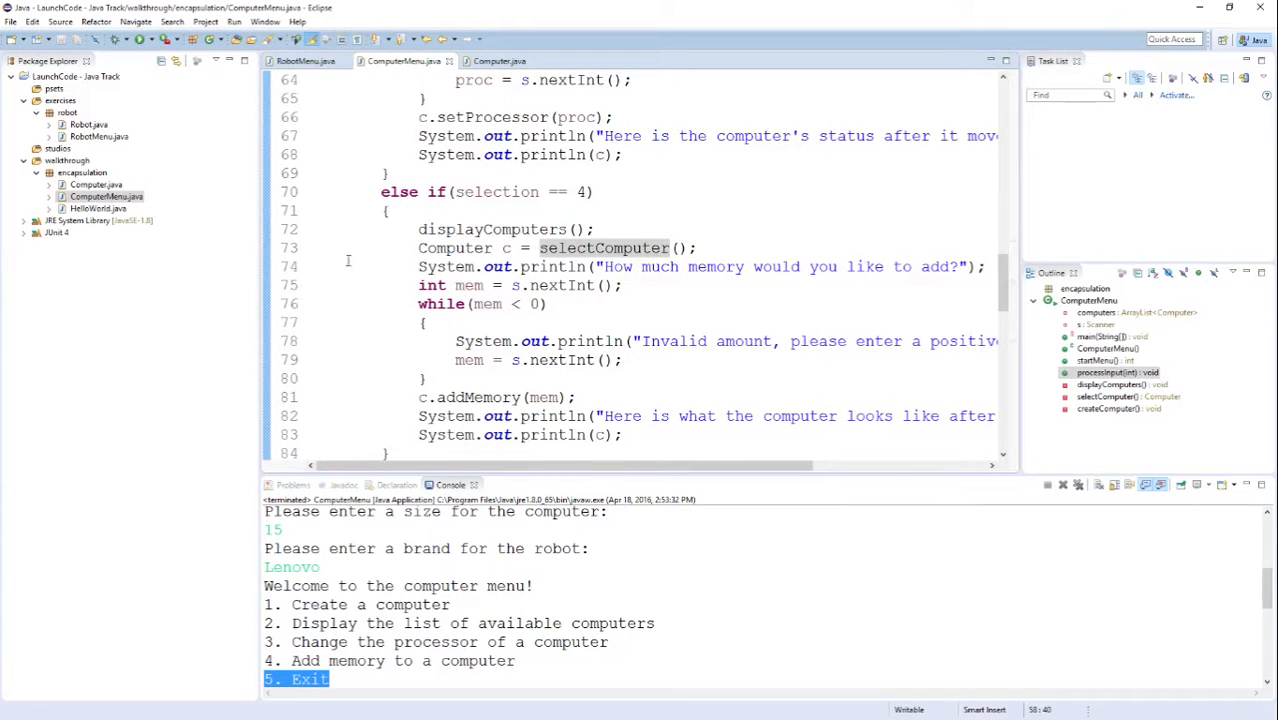
left_click(635, 248)
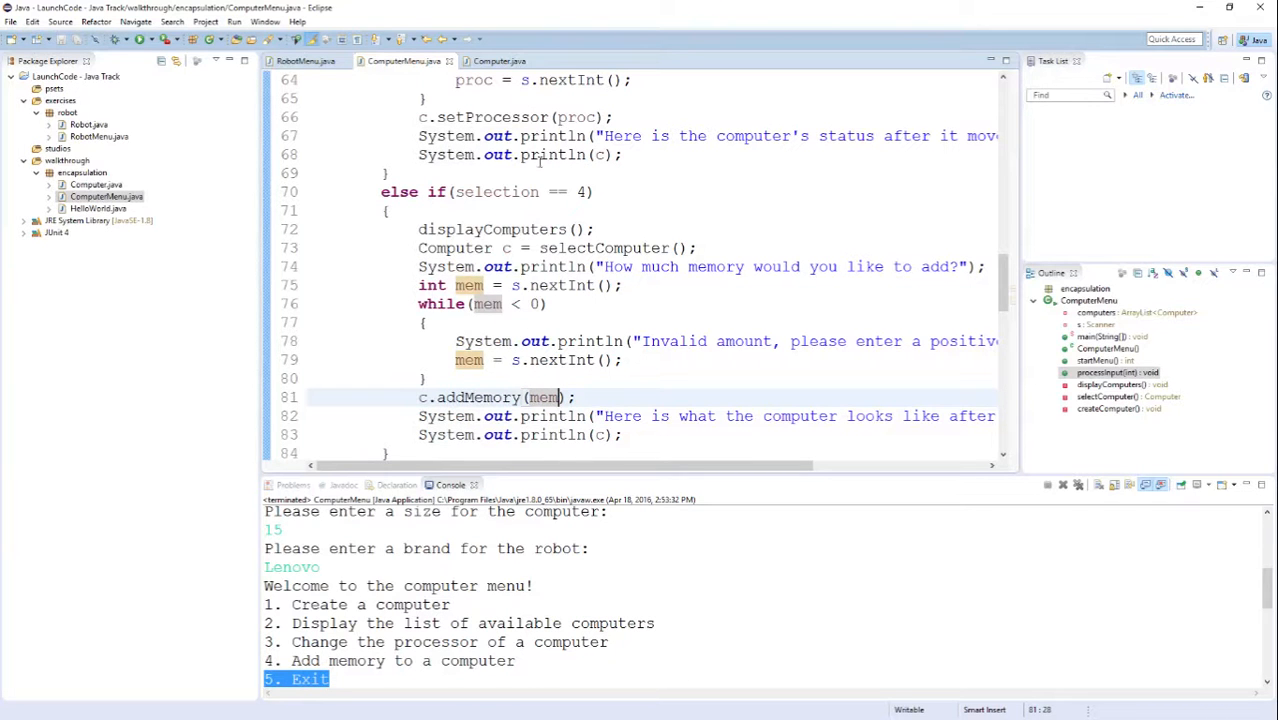
mouse_move(685, 181)
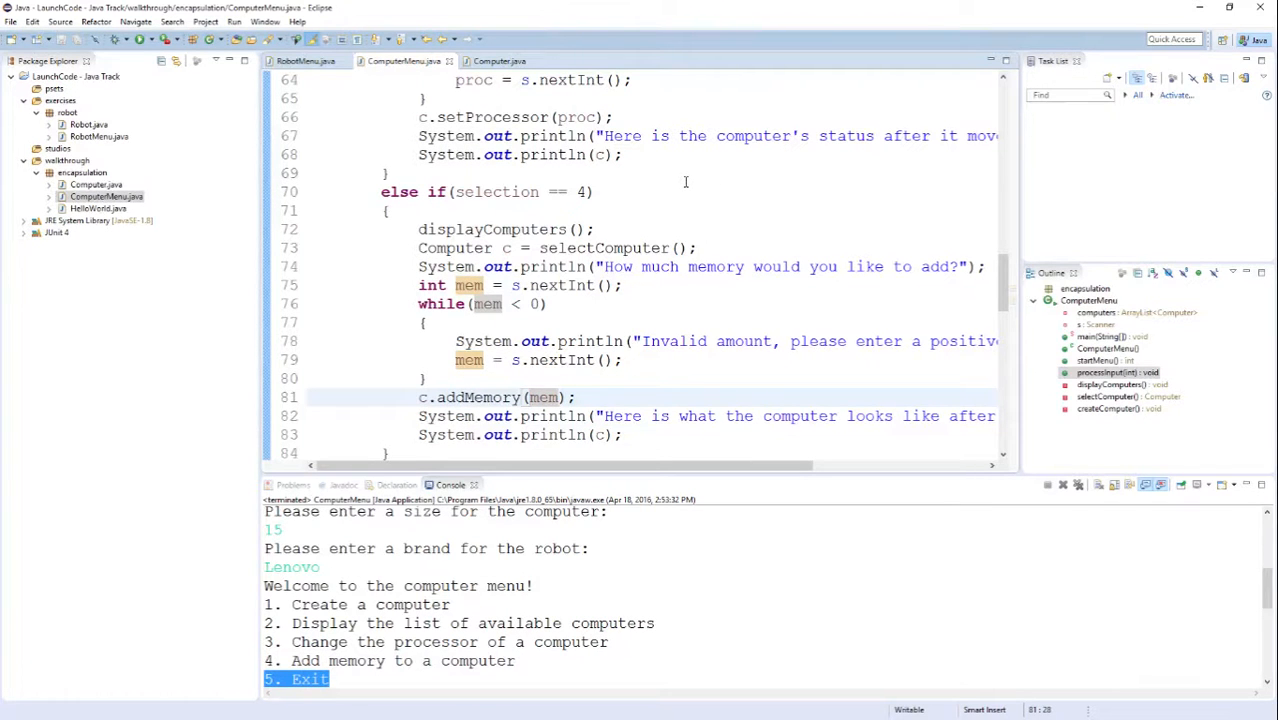
scroll("down", 3)
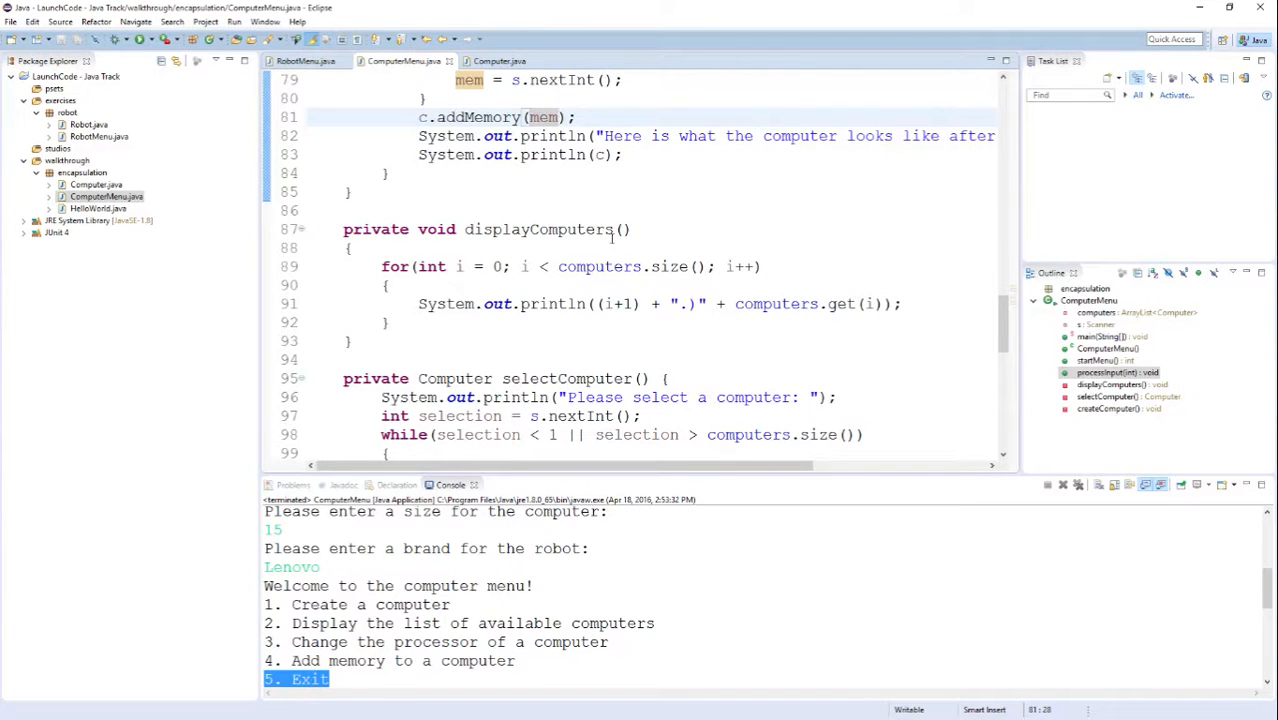
Step: Append a //c[i] comment after displayComputers' println, checking uses of computers and i
left_click(643, 266)
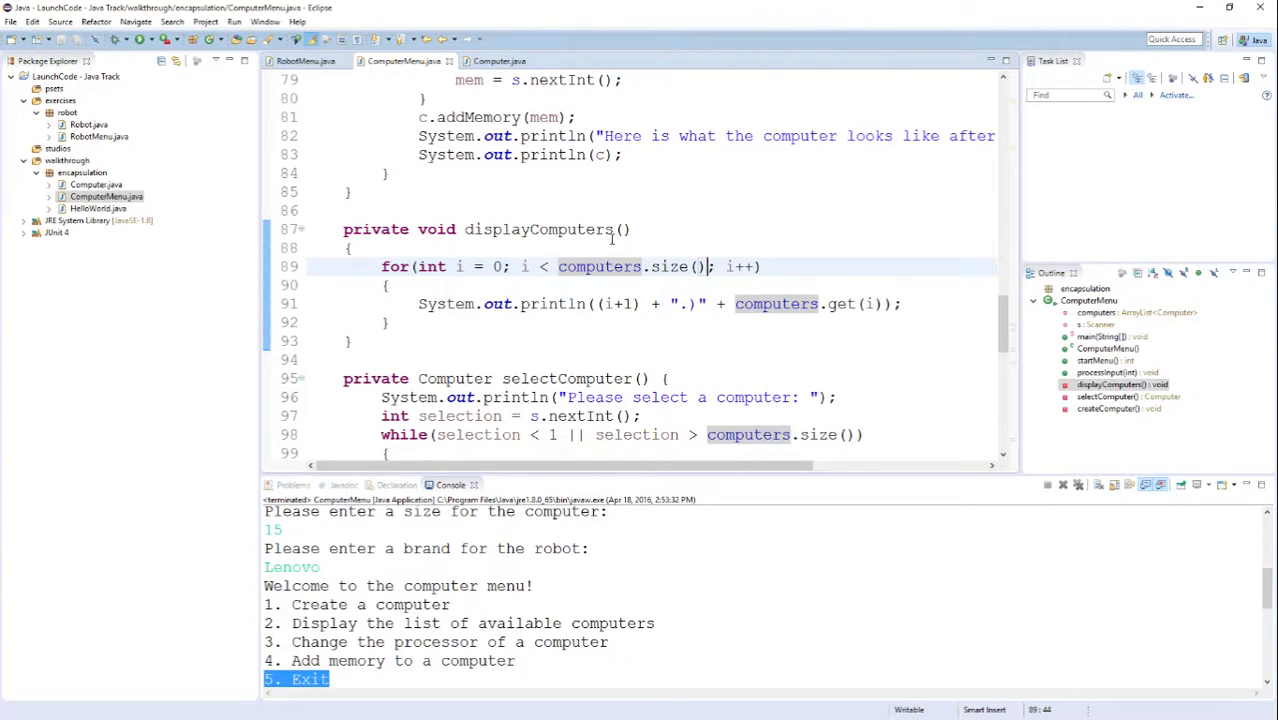
double_click(840, 304)
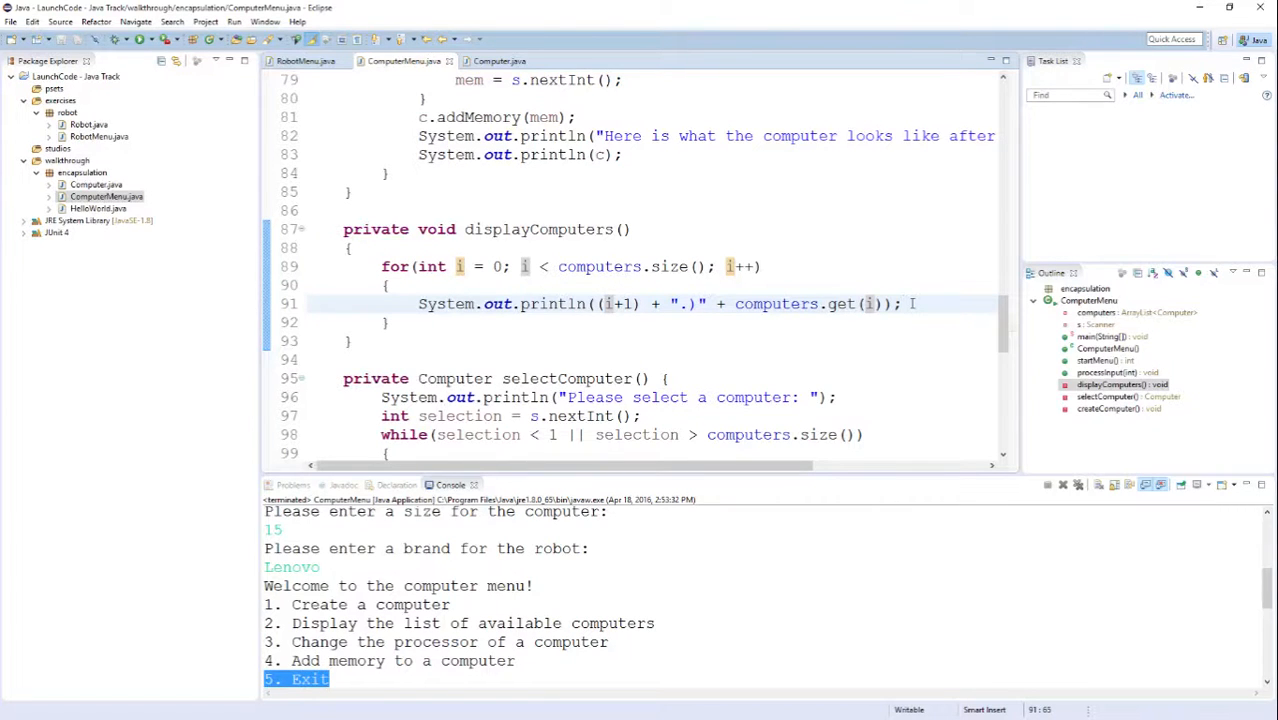
type("//computers")
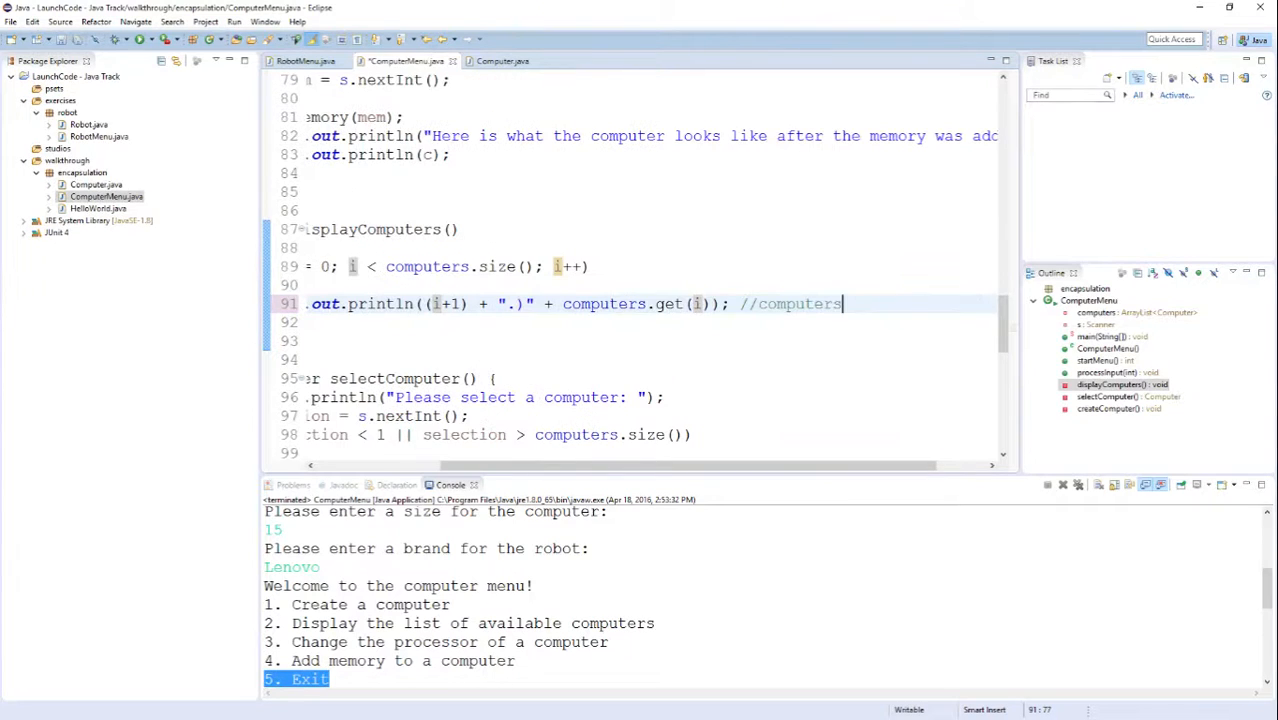
type("[i]")
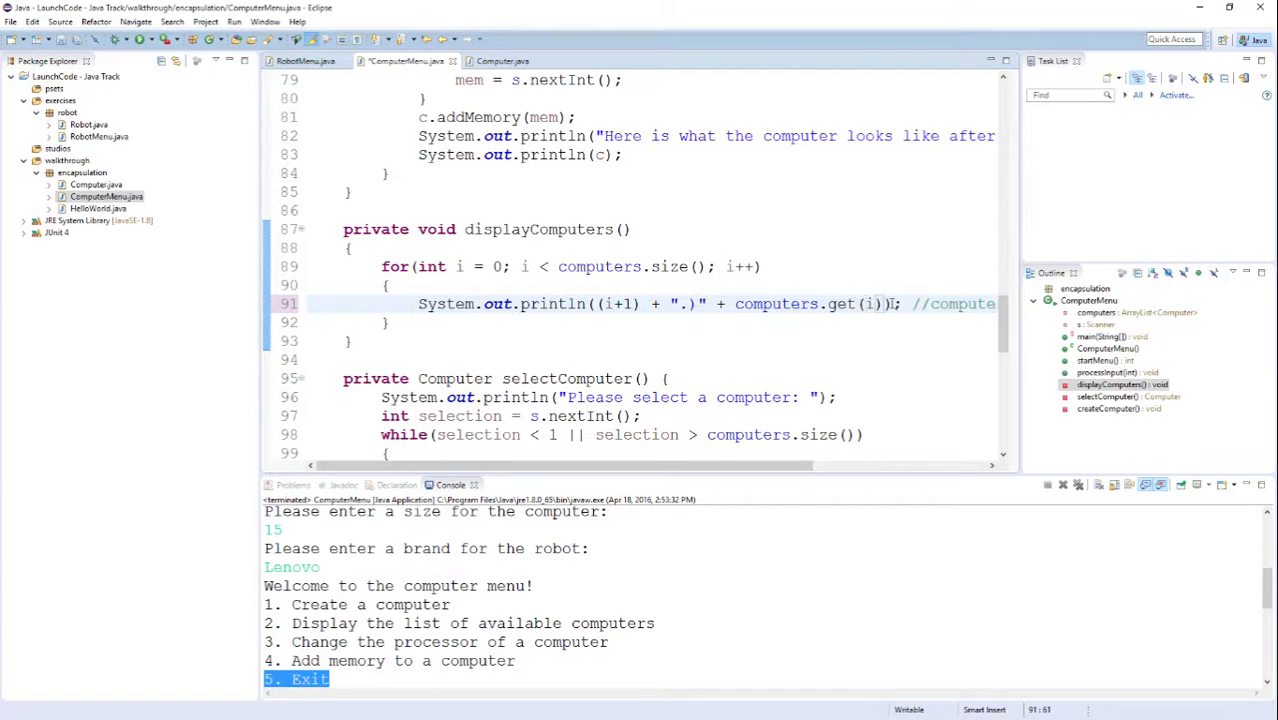
double_click(855, 304)
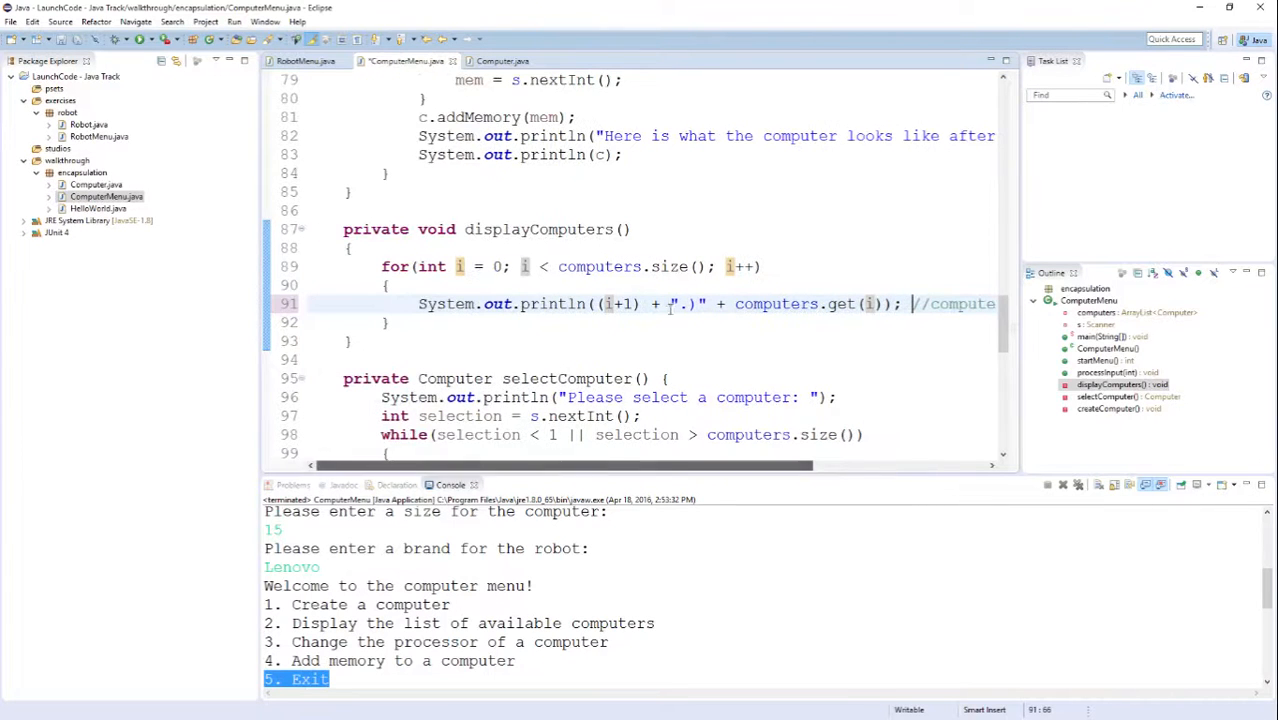
scroll("down", 3)
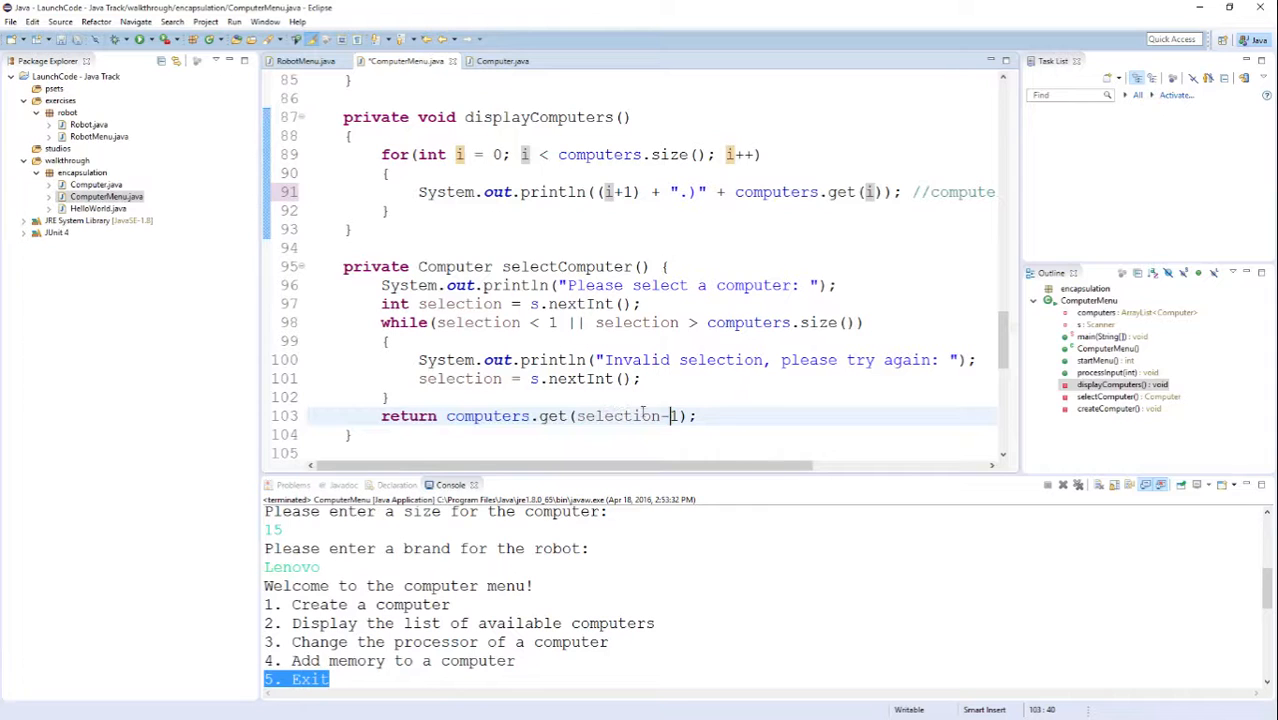
double_click(620, 416)
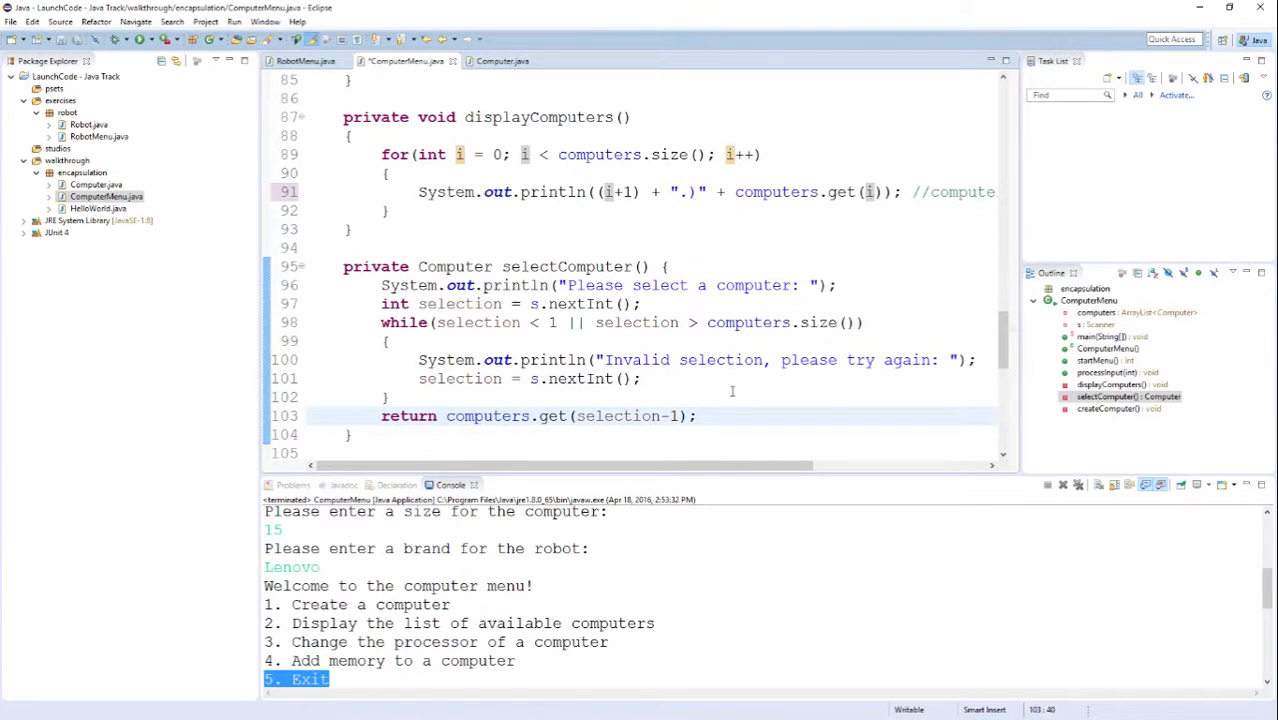
scroll("down", 3)
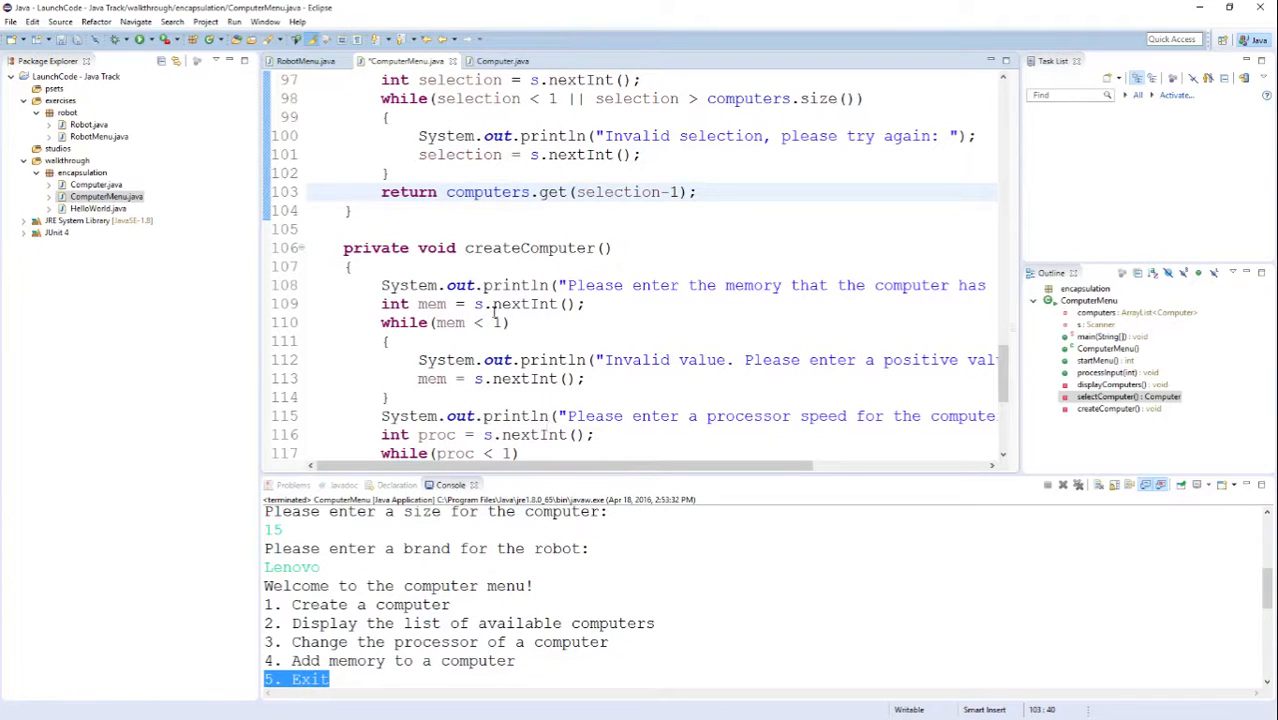
double_click(753, 285)
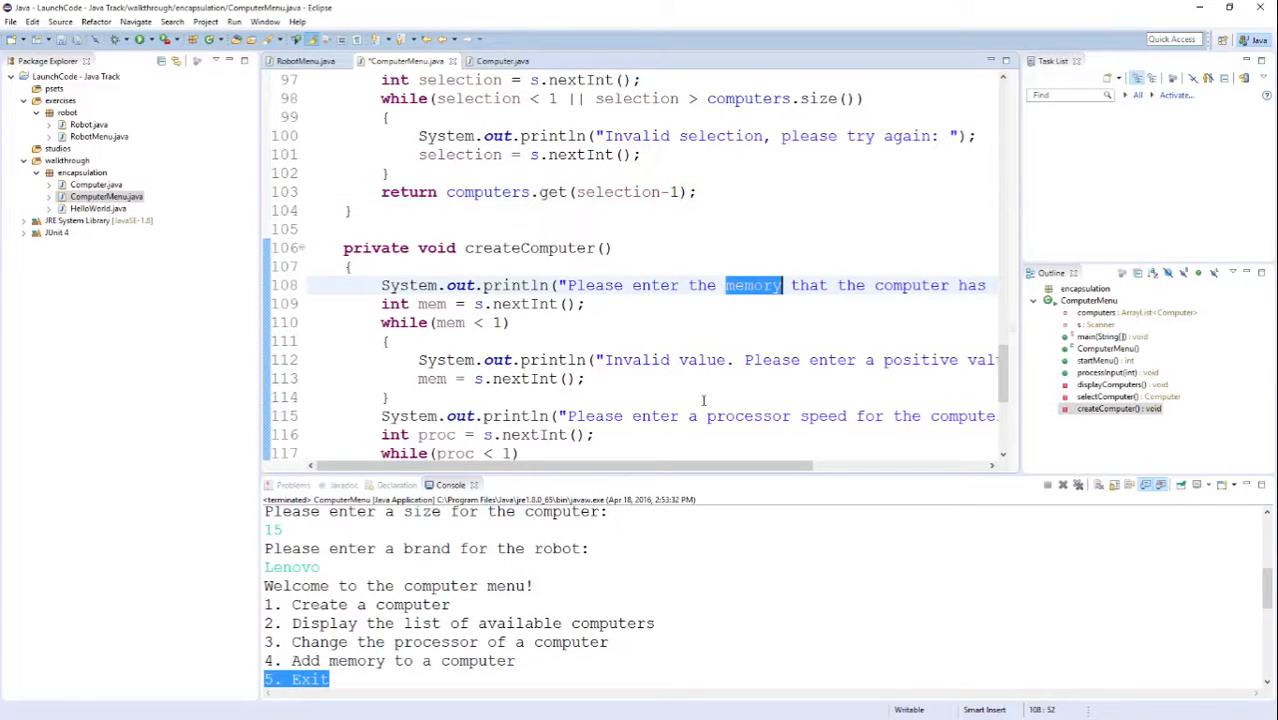